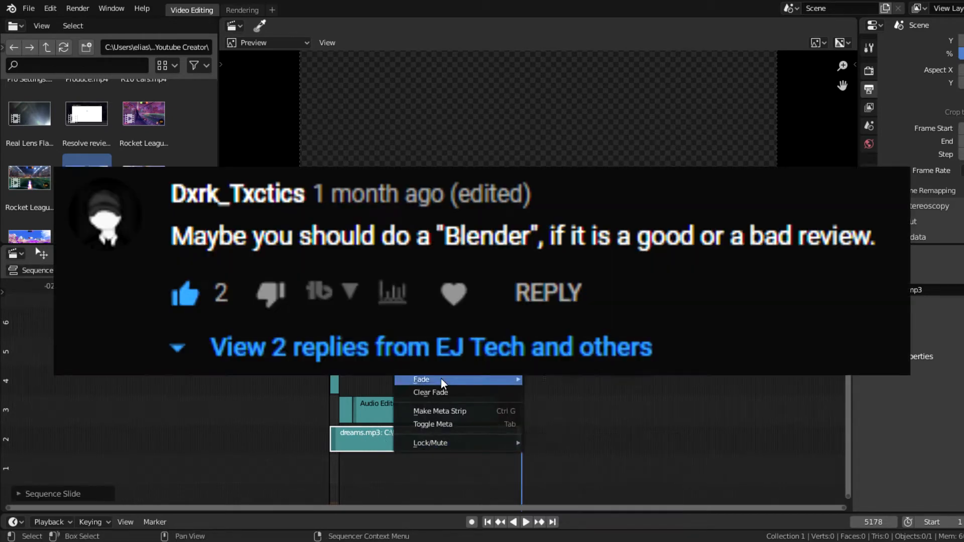
# Scroll through blender.org's homepage, feature sections and the 2.83.4 download page
pyautogui.click(421, 379)
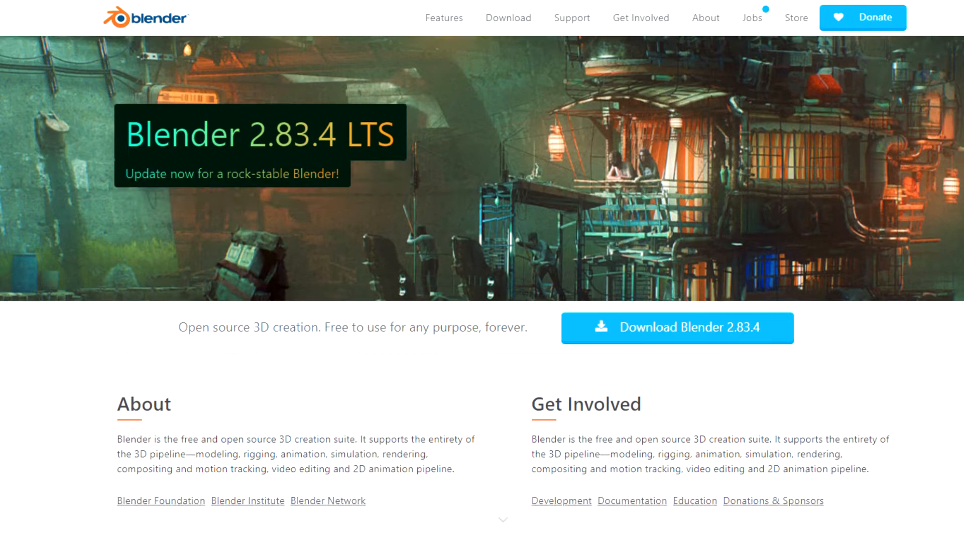
pyautogui.scroll(-3)
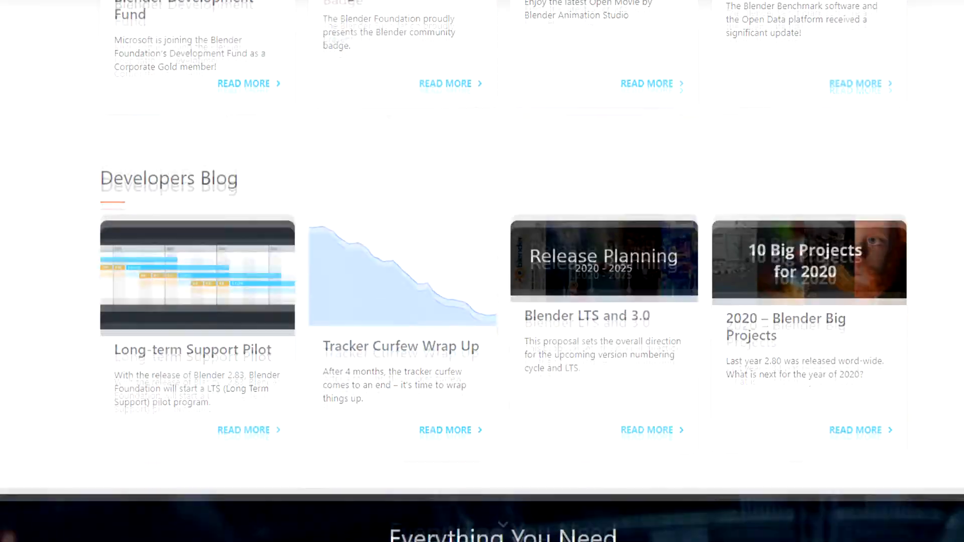
pyautogui.scroll(-3)
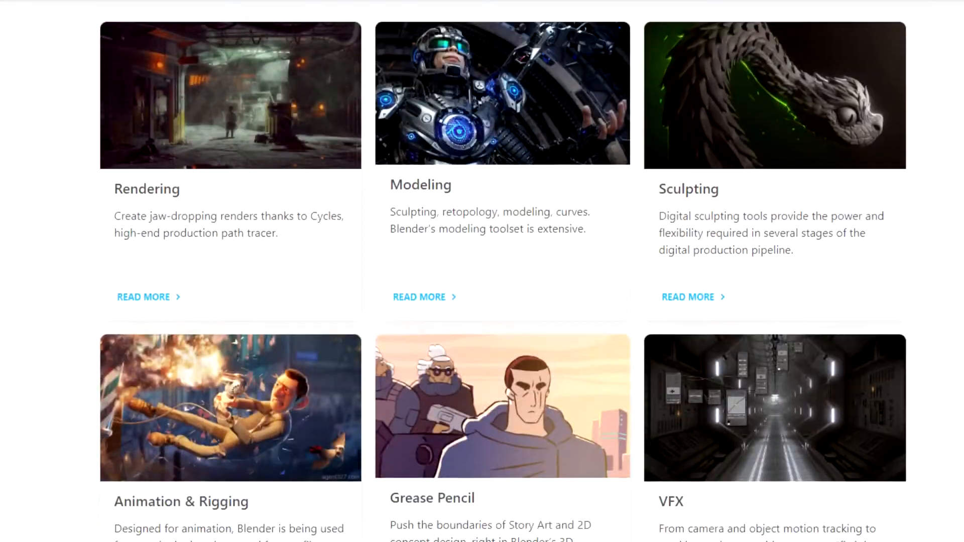
pyautogui.scroll(-3)
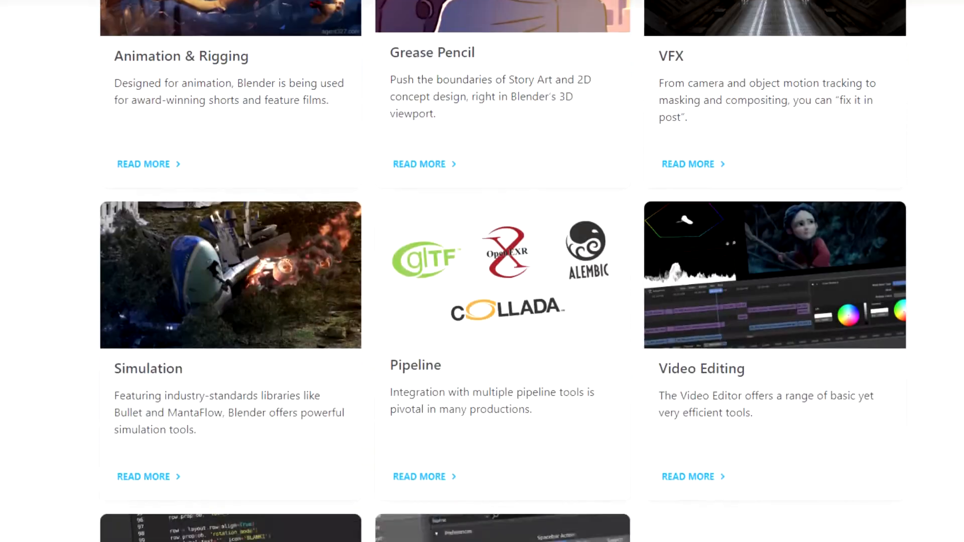
pyautogui.scroll(-3)
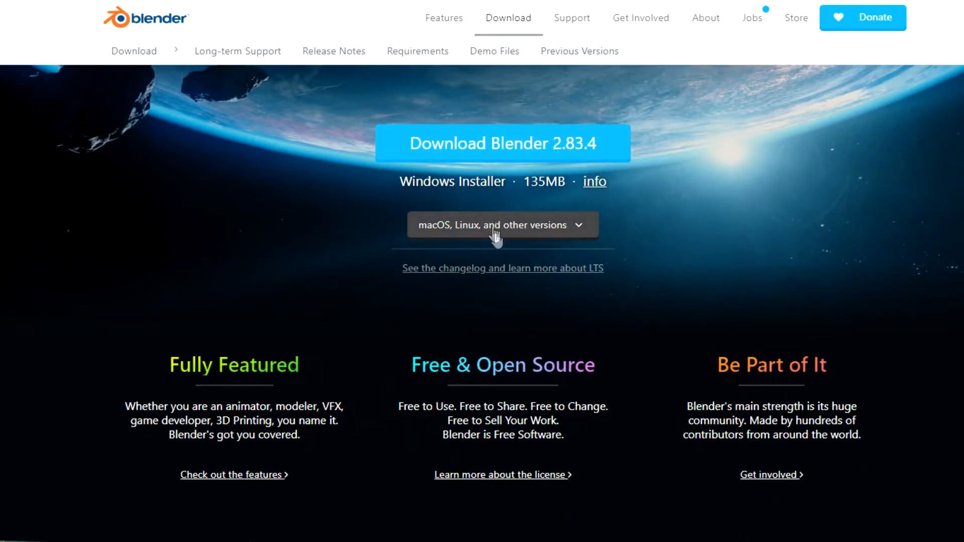
pyautogui.moveTo(667, 217)
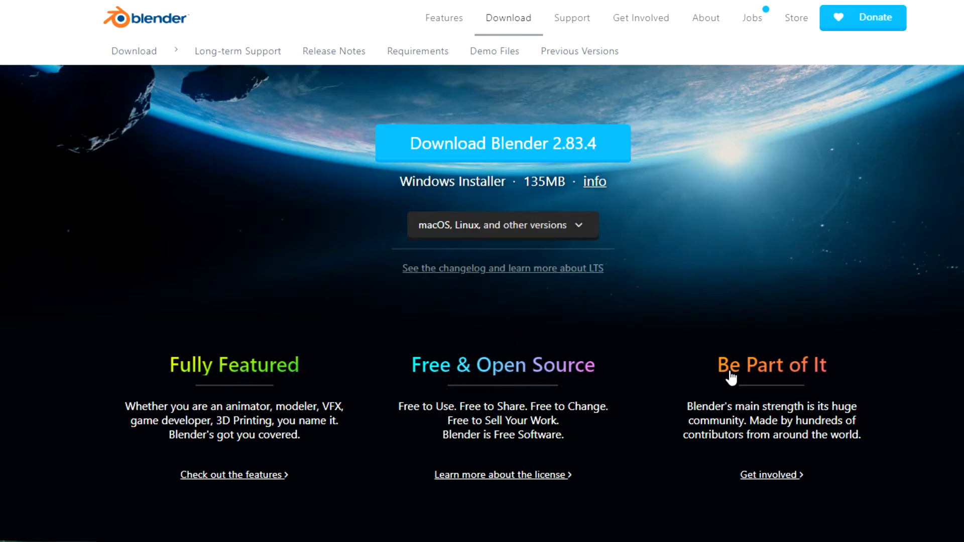
pyautogui.scroll(-3)
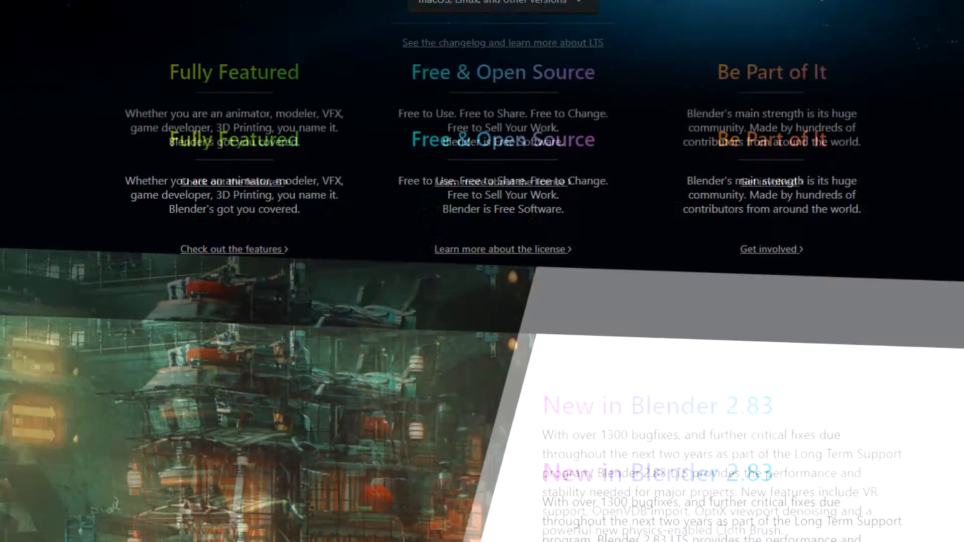
pyautogui.scroll(-3)
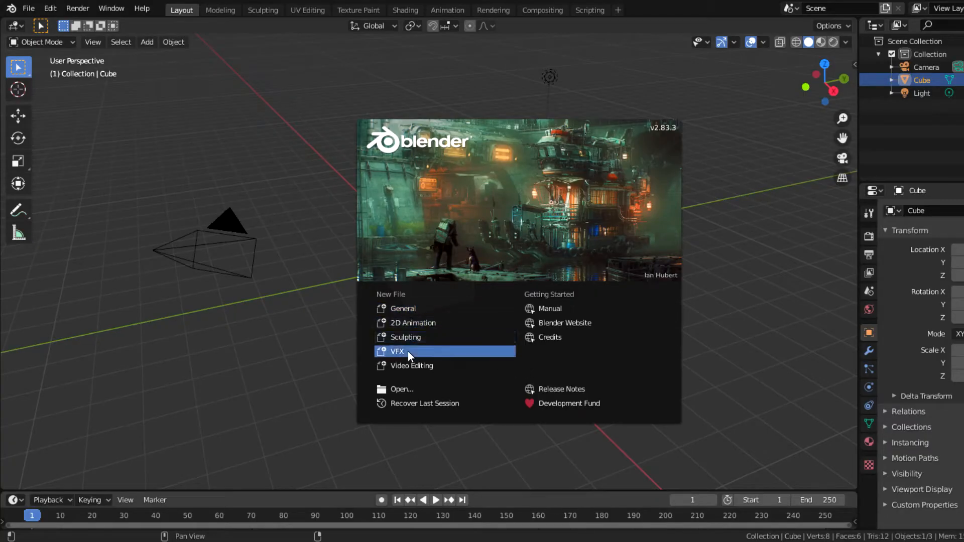
# Create a New File with the Video Editing workspace from the splash screen
pyautogui.click(412, 365)
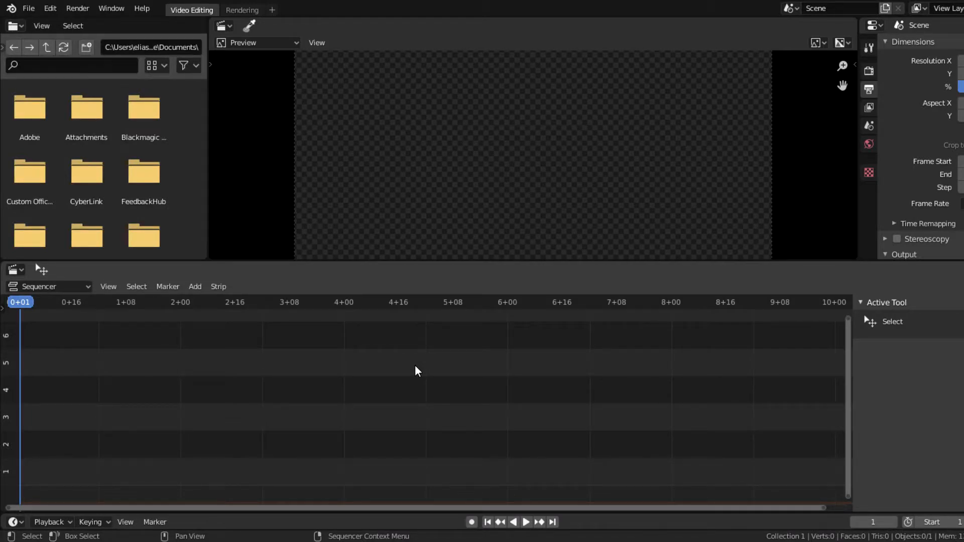
pyautogui.moveTo(585, 141)
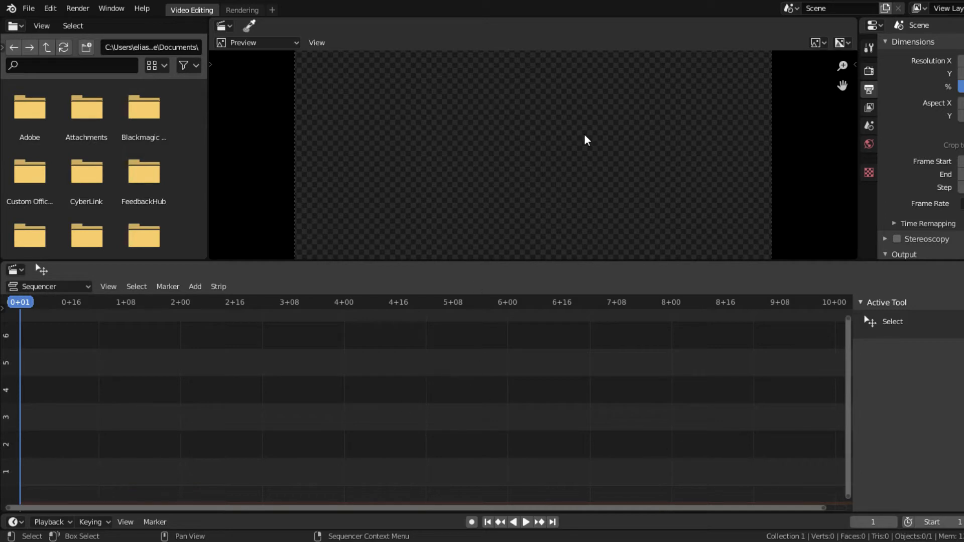
pyautogui.scroll(-3)
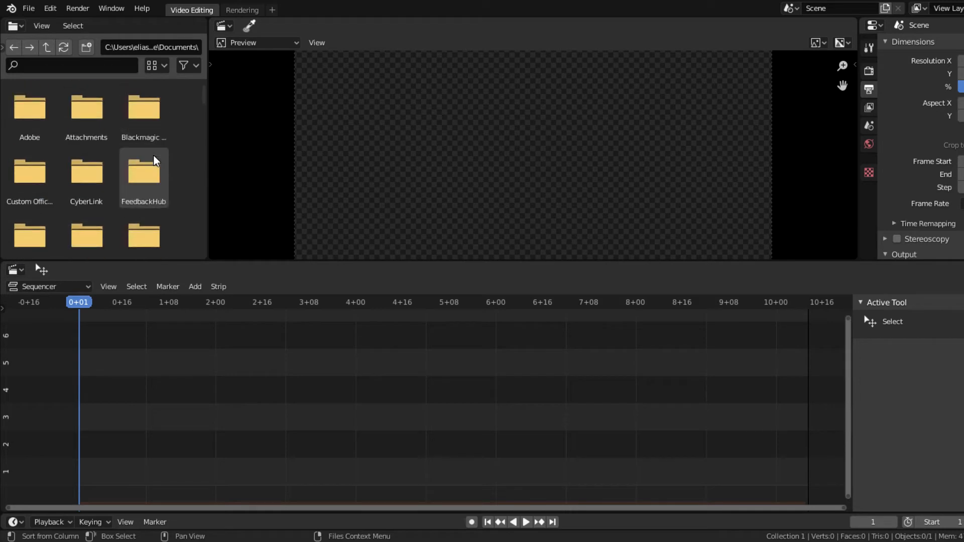
# Look through the File, Edit, Render and Help menus, then dismiss them
pyautogui.click(28, 9)
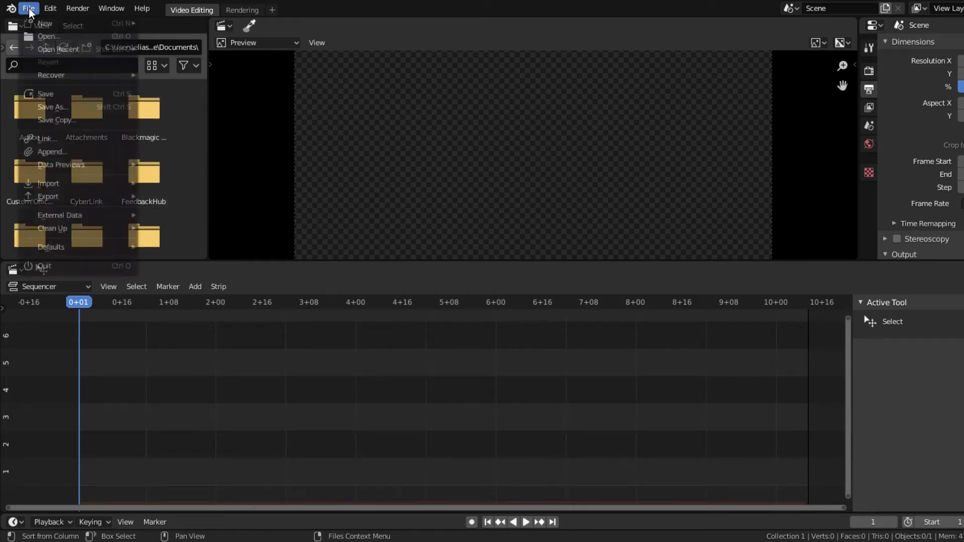
pyautogui.click(50, 8)
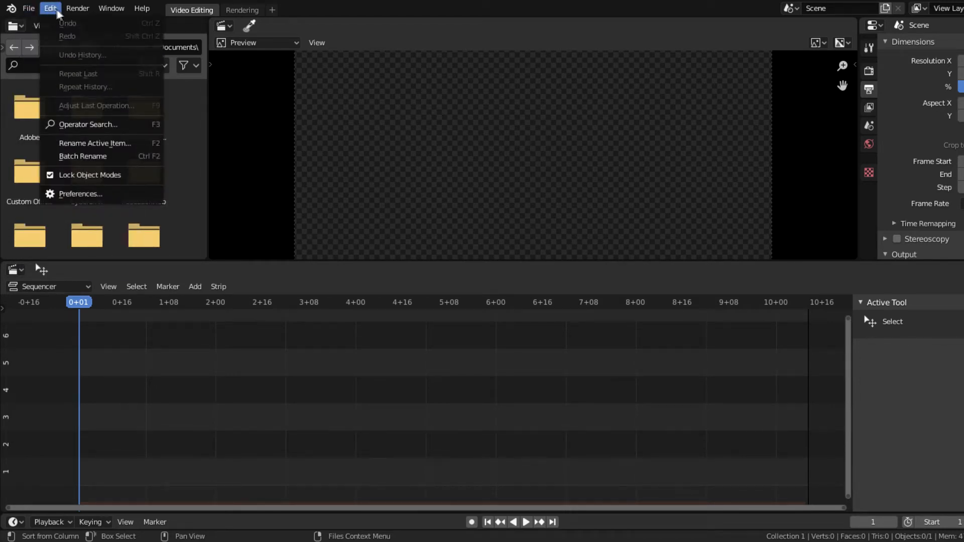
pyautogui.click(78, 8)
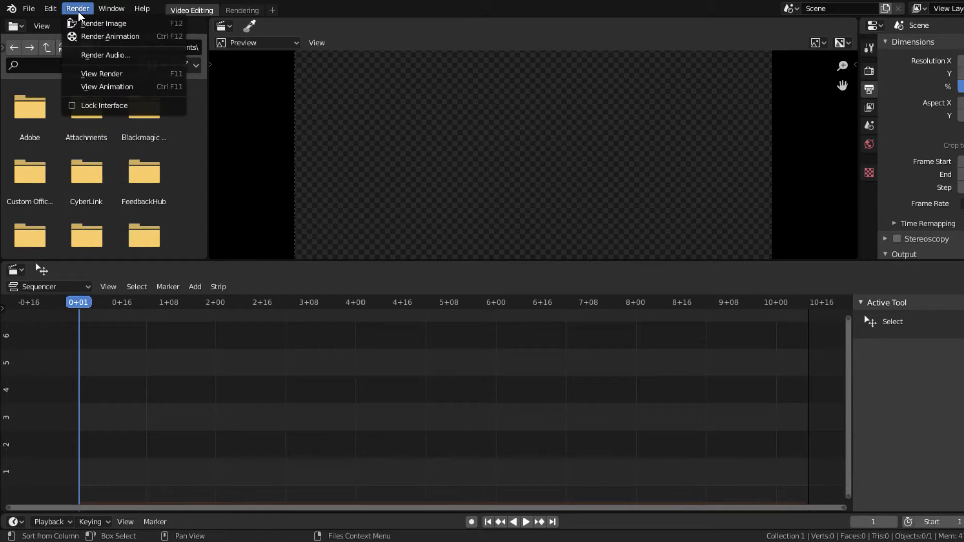
pyautogui.click(142, 8)
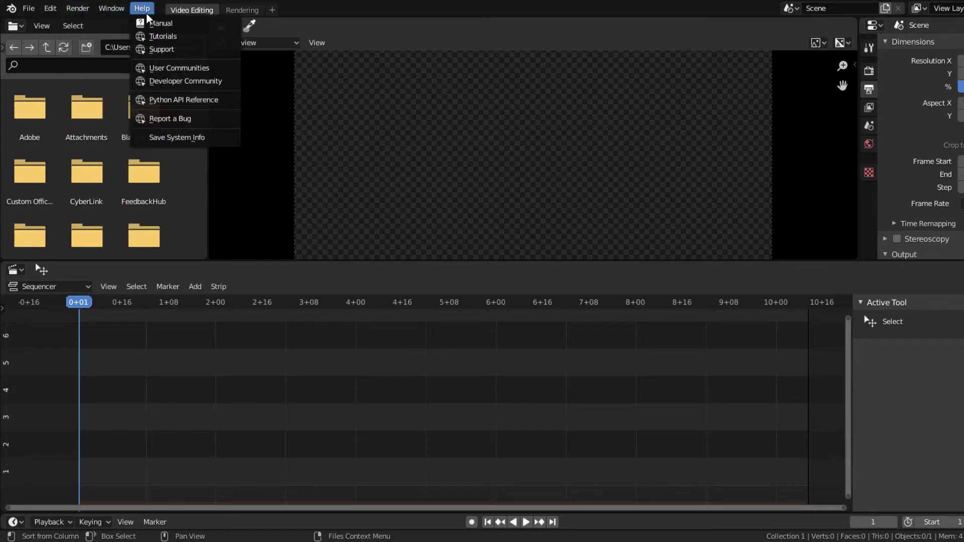
pyautogui.click(28, 8)
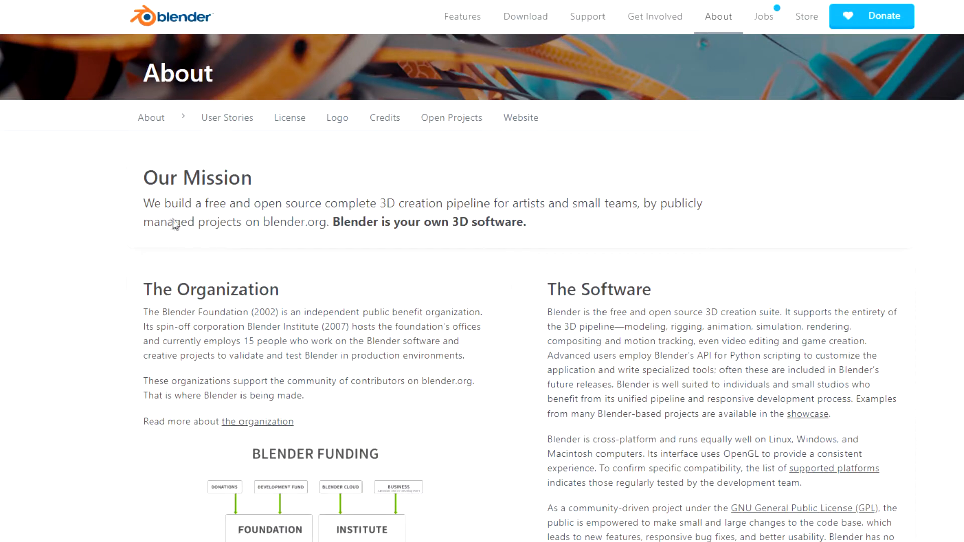
# Scroll through the mission and software sections of Blender's About page
pyautogui.scroll(-3)
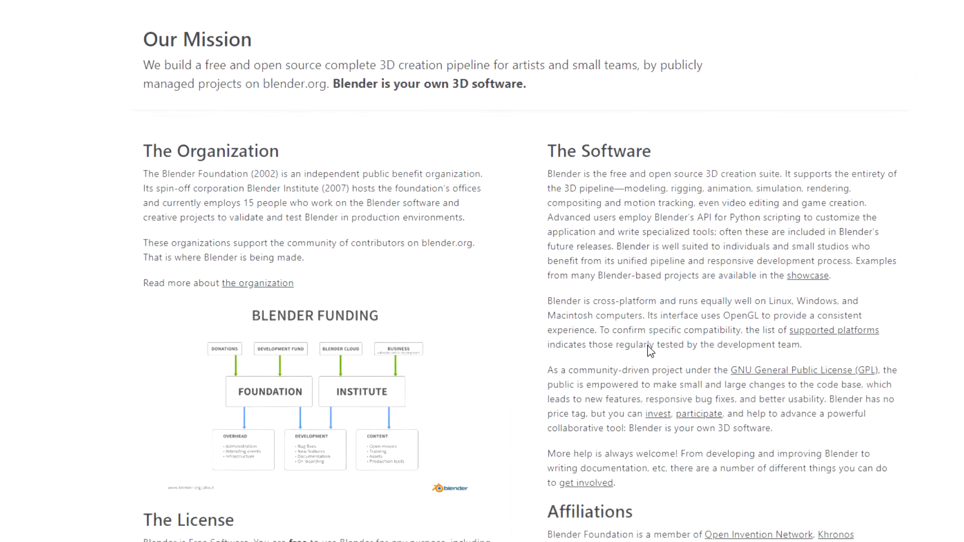
pyautogui.scroll(-3)
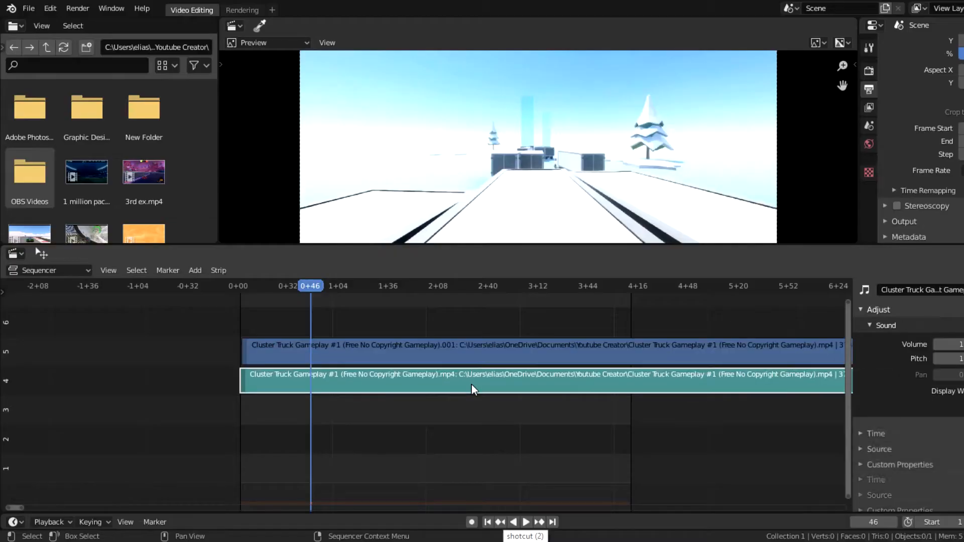
# Erase the extra gameplay strip from the timeline
pyautogui.press('x')
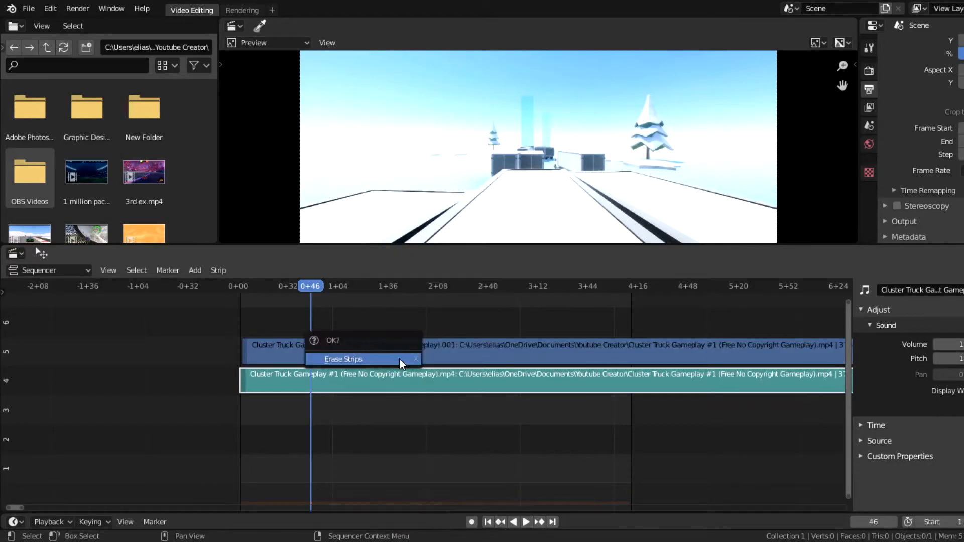
pyautogui.click(343, 360)
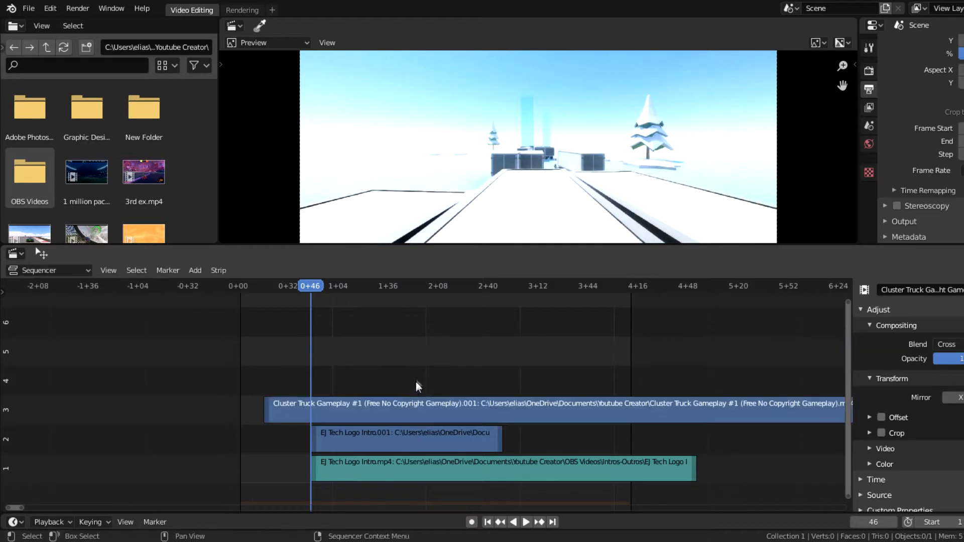
# Move the EJ Tech logo intro strips to frame 0 and the Cluster Truck clip after them
pyautogui.click(402, 432)
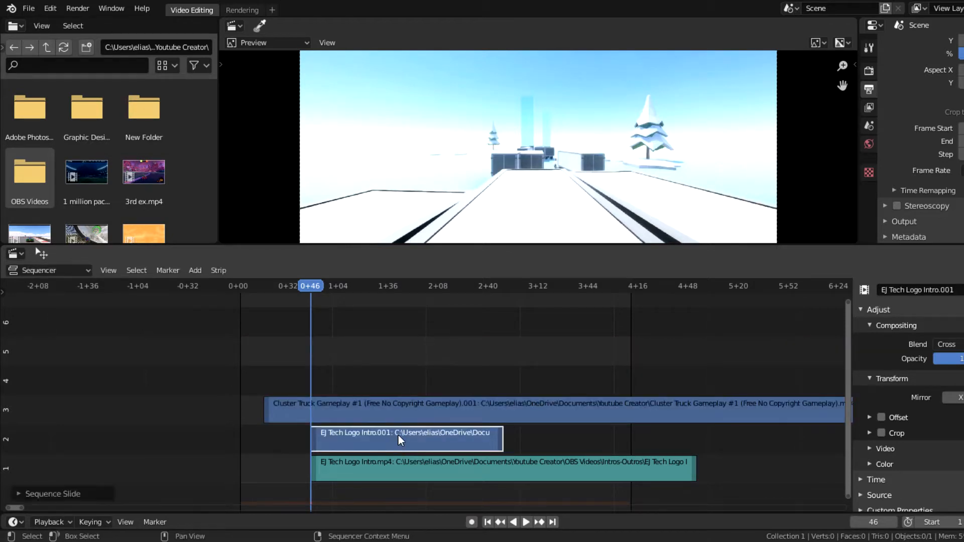
pyautogui.moveTo(403, 438); pyautogui.dragTo(318, 352)
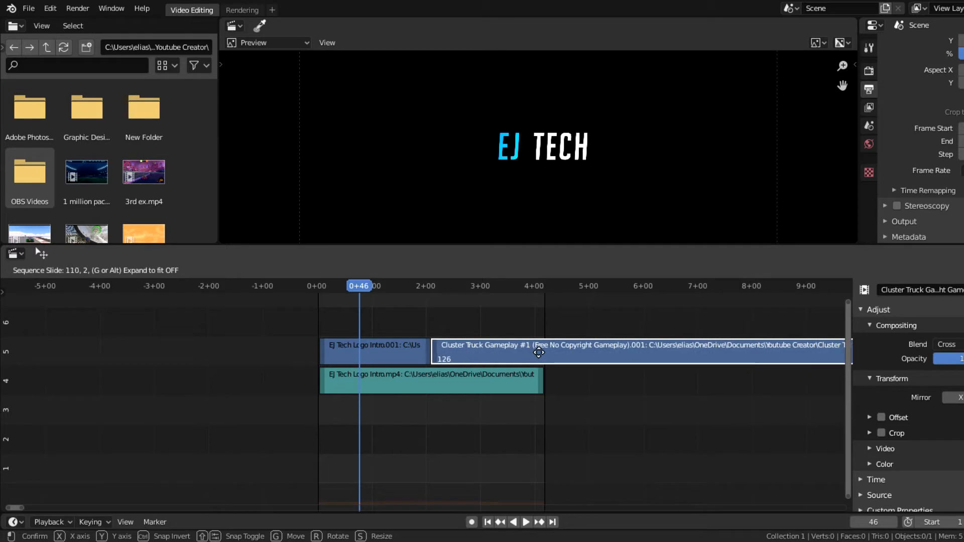
pyautogui.rightClick(539, 352)
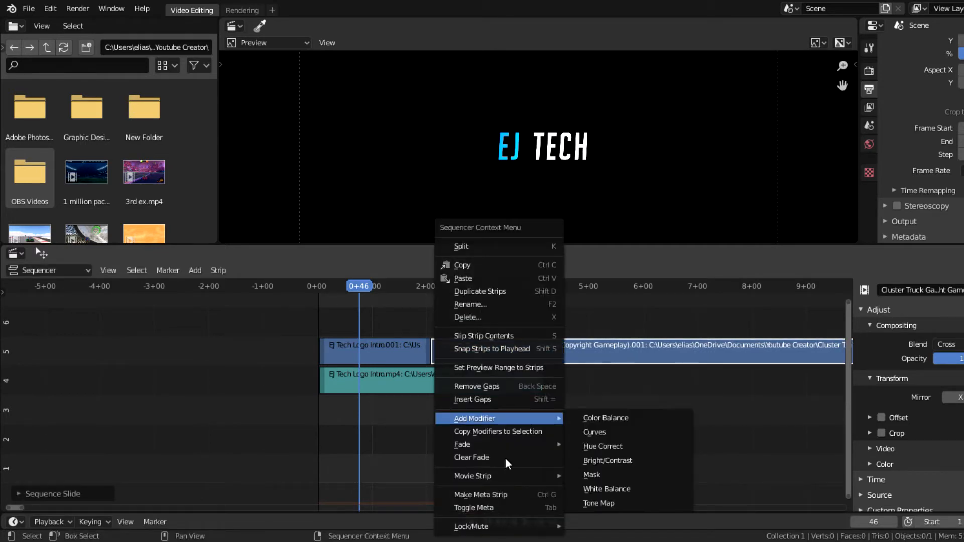
pyautogui.click(462, 444)
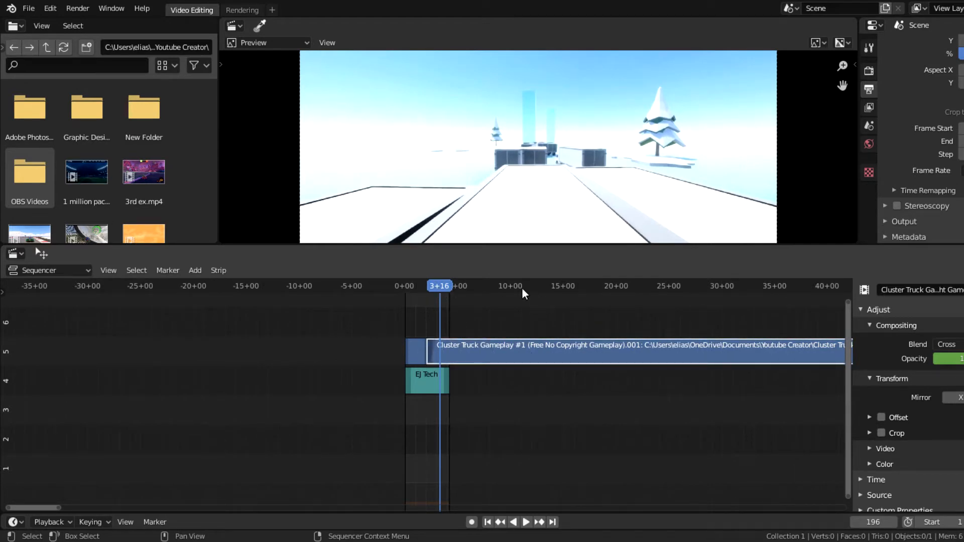
# Split the Cluster Truck clip at 30+24 and delete the part after the cut
pyautogui.click(599, 285)
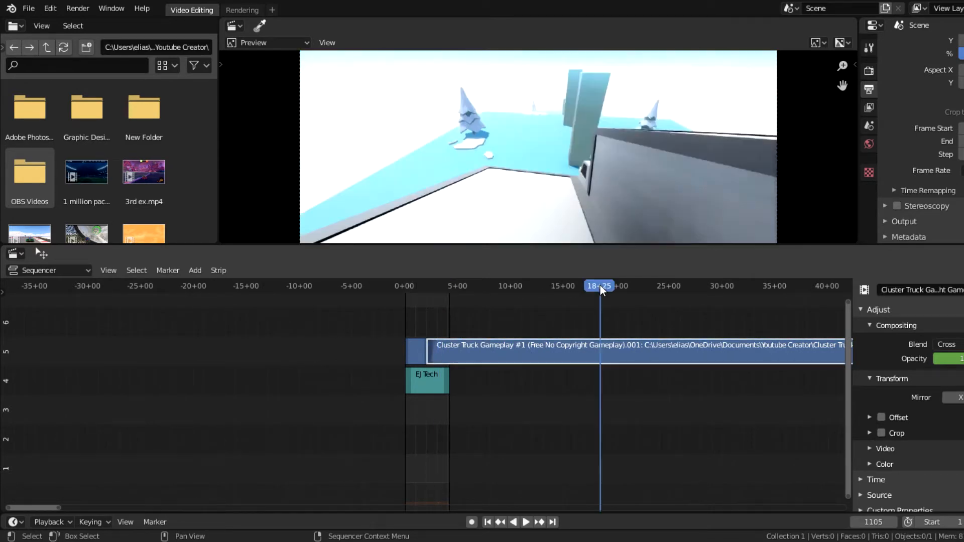
pyautogui.click(525, 522)
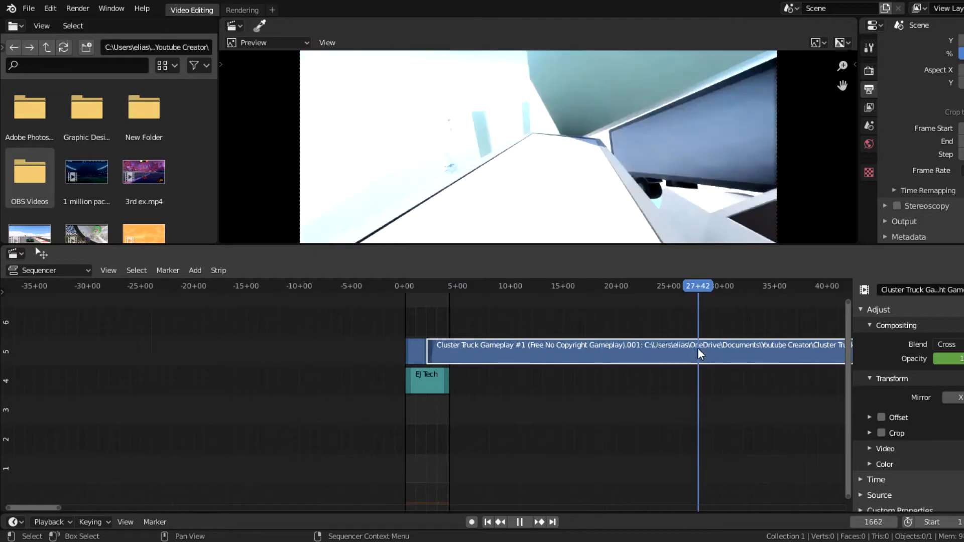
pyautogui.rightClick(698, 353)
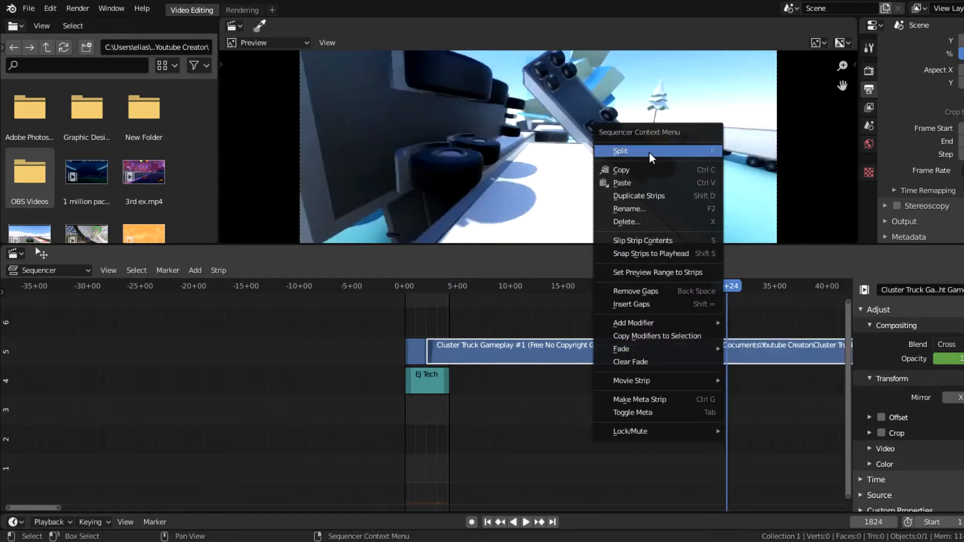
pyautogui.click(619, 151)
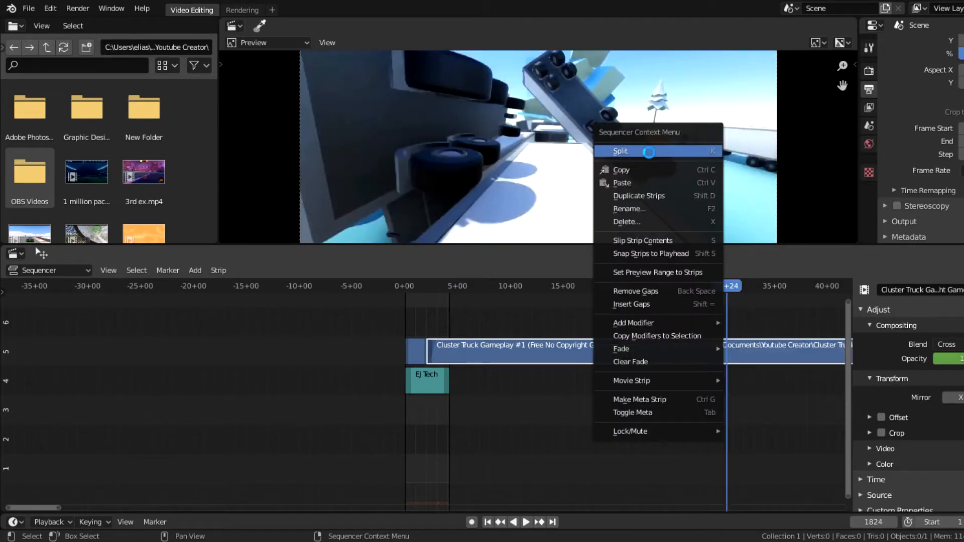
pyautogui.click(621, 151)
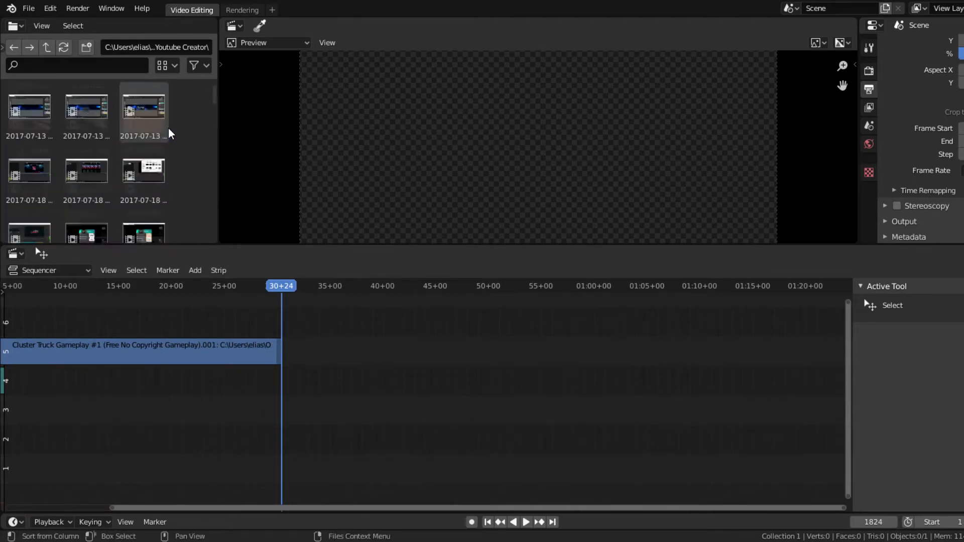
pyautogui.scroll(-3)
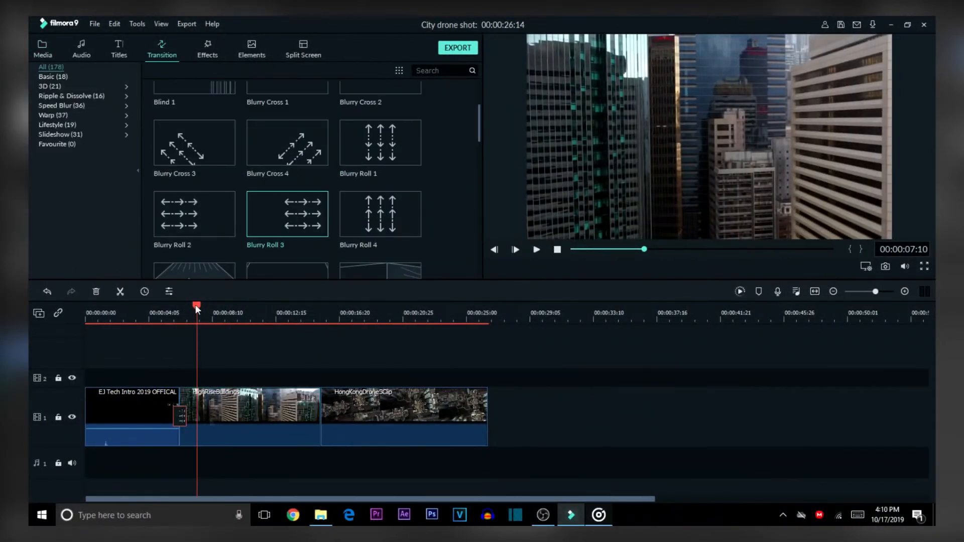
pyautogui.click(460, 515)
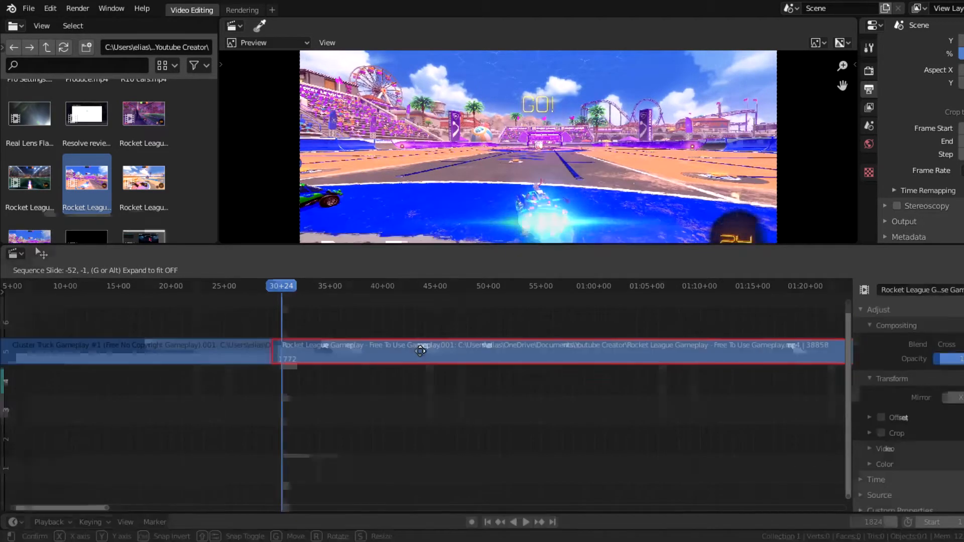
# Fade the Rocket League clip at 30+24 and place a lower-third overlay on channel 6
pyautogui.rightClick(421, 350)
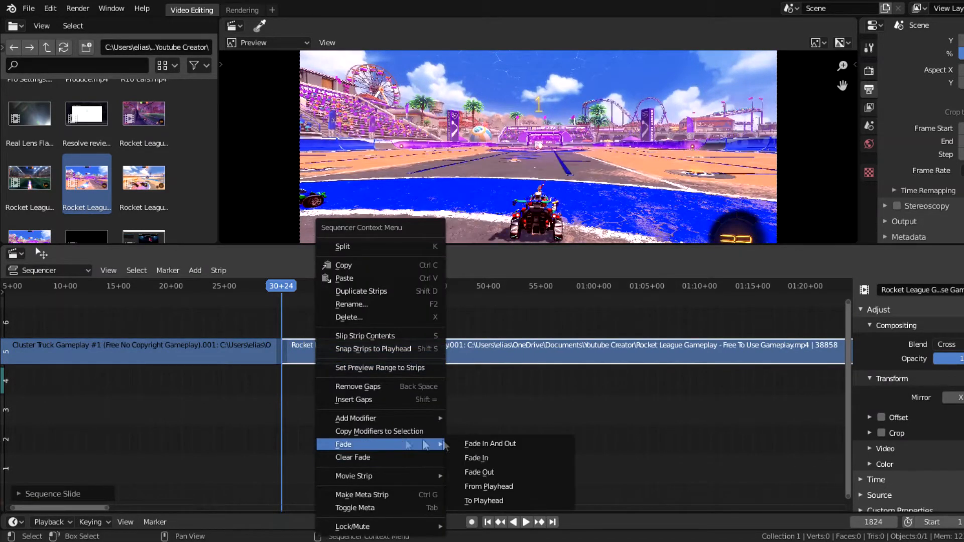
pyautogui.click(490, 443)
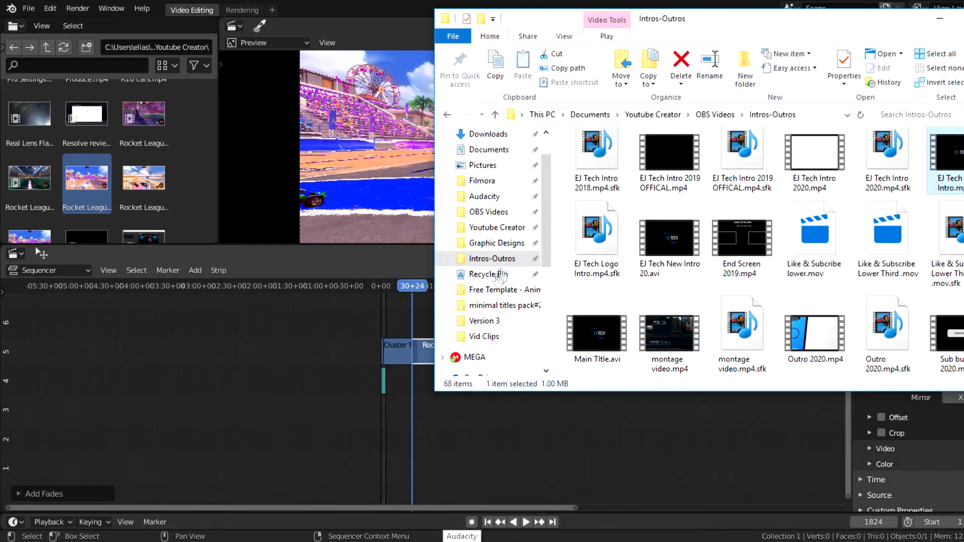
pyautogui.scroll(-3)
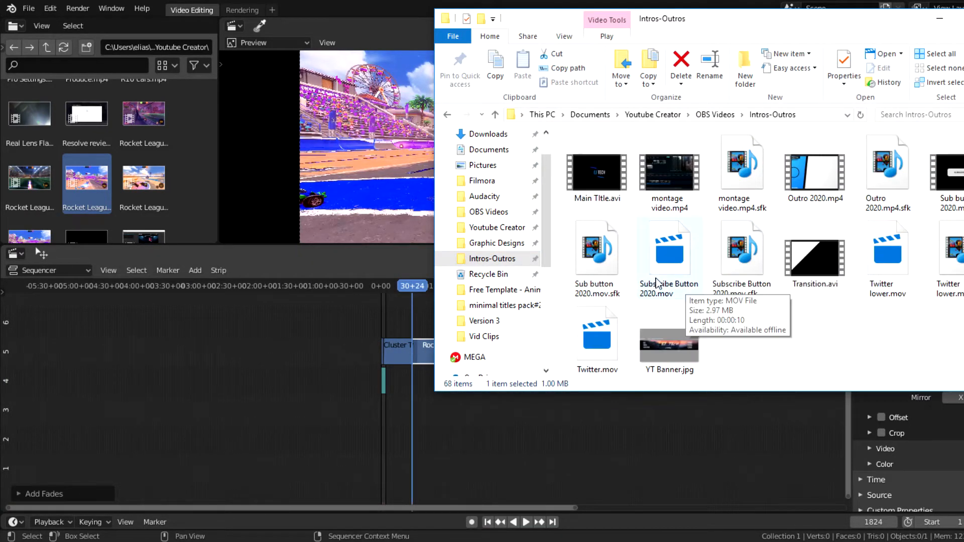
pyautogui.scroll(-3)
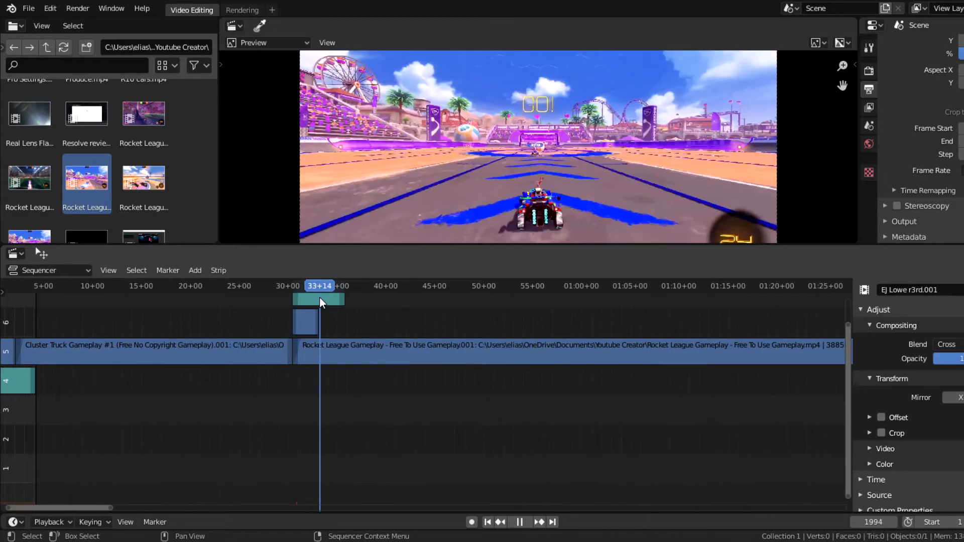
# Drag the Outro 2020 clip from Intros-Outros to follow the Rocket League strip
pyautogui.rightClick(319, 301)
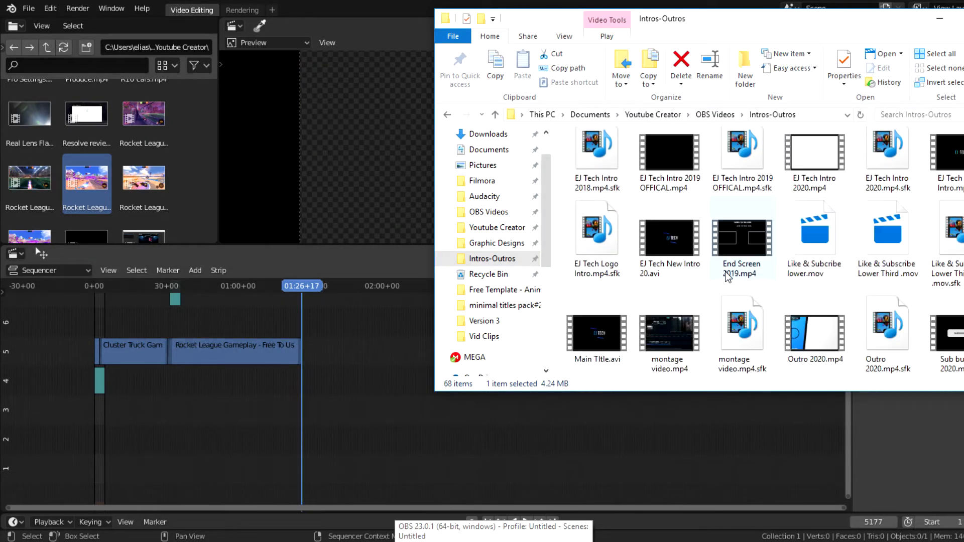
pyautogui.scroll(-3)
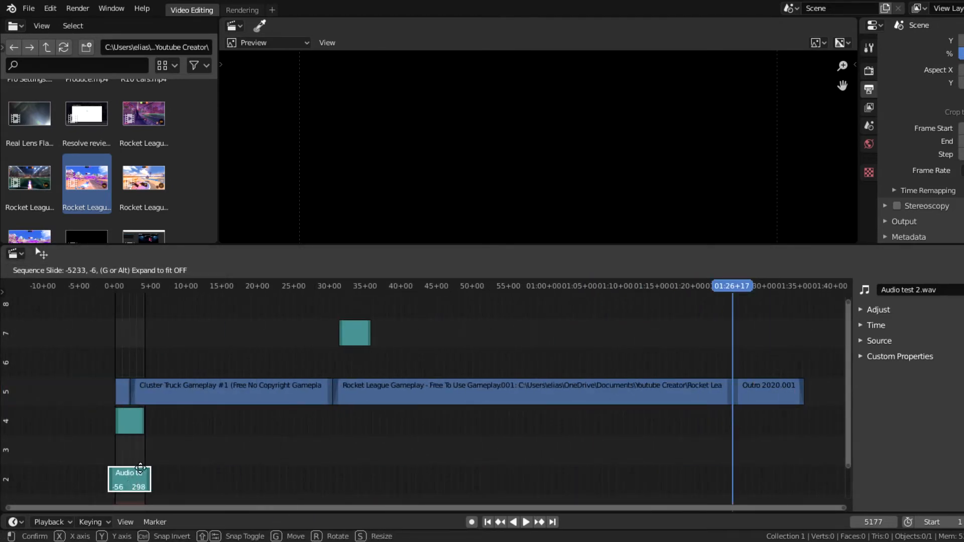
# Place Audio test 2 near the start and fade the Audio Editor 3 clip in and out
pyautogui.moveTo(129, 476); pyautogui.dragTo(137, 450)
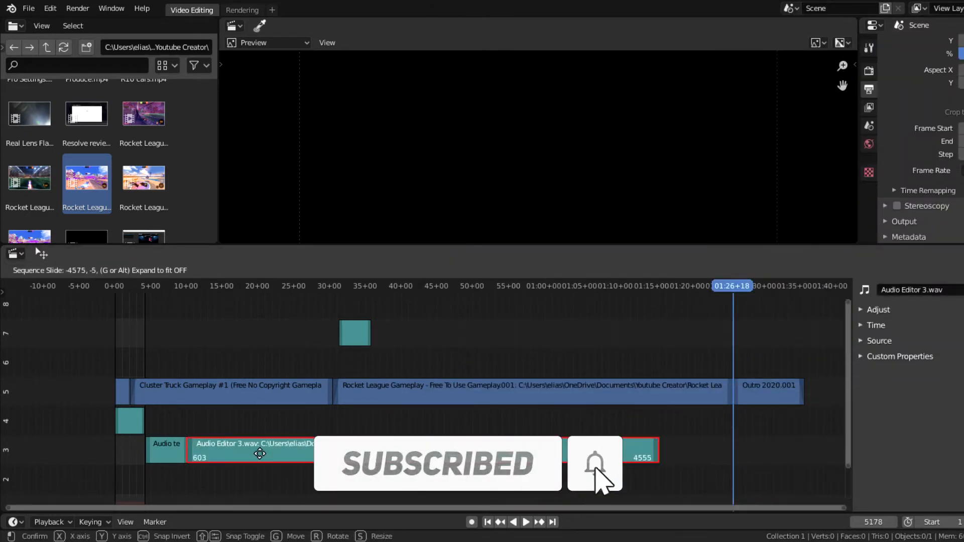
pyautogui.rightClick(259, 454)
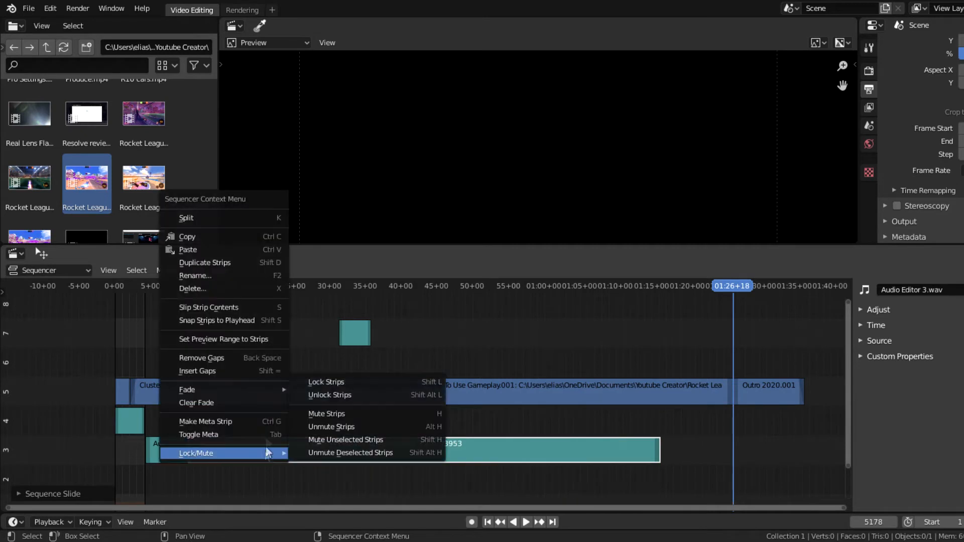
pyautogui.moveTo(187, 390)
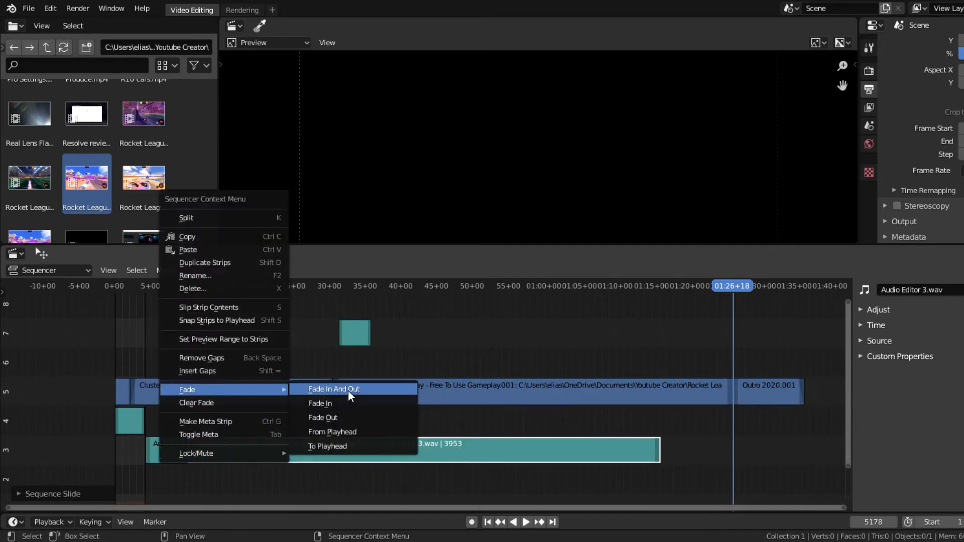
pyautogui.click(334, 389)
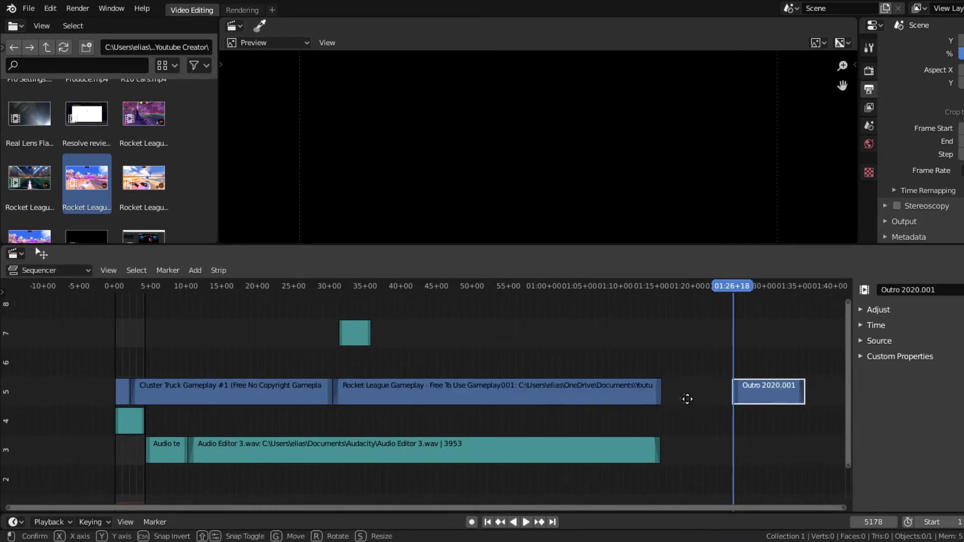
# Move the Outro strip left to meet the end of the gameplay
pyautogui.moveTo(768, 392); pyautogui.dragTo(692, 391)
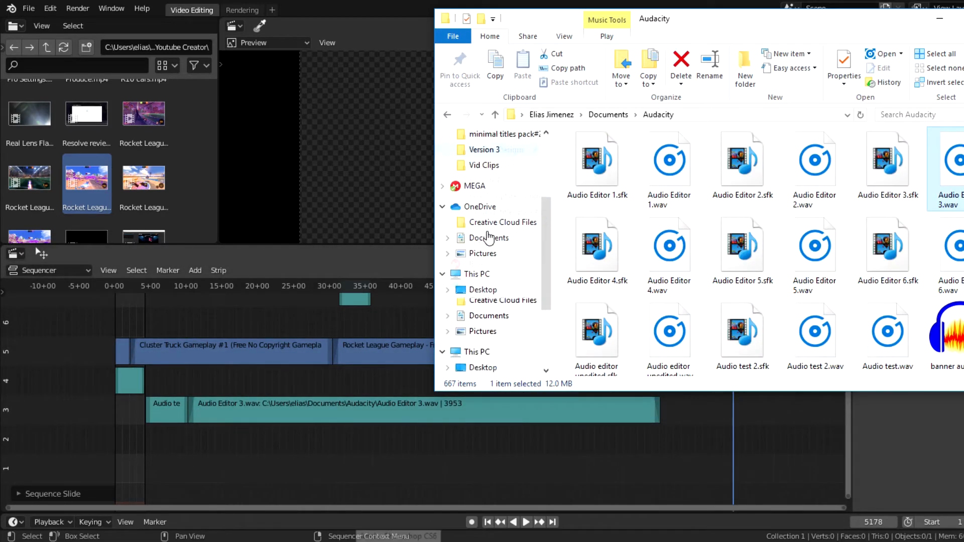
# Add dreams.mp3 from the Music folder to channel 2 with a Fade In And Out
pyautogui.click(480, 289)
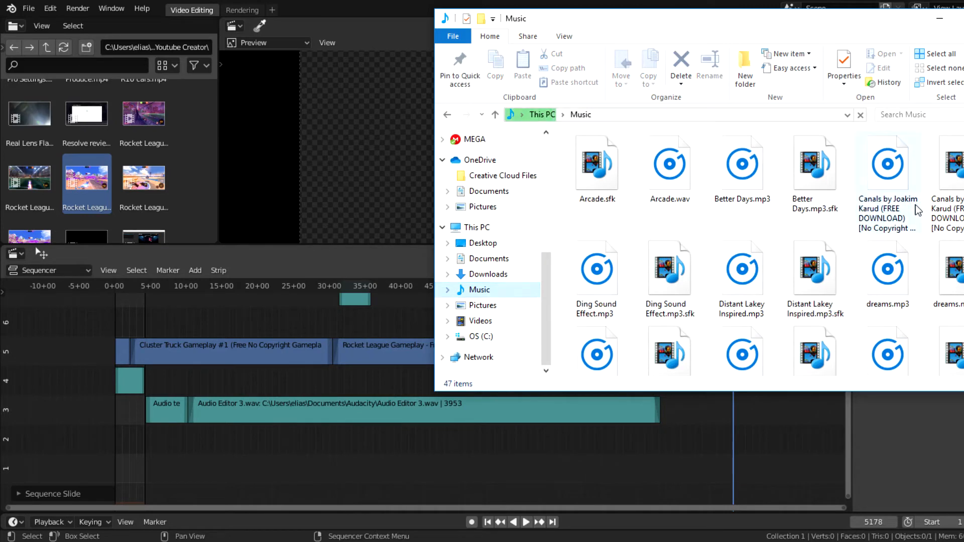
pyautogui.scroll(-3)
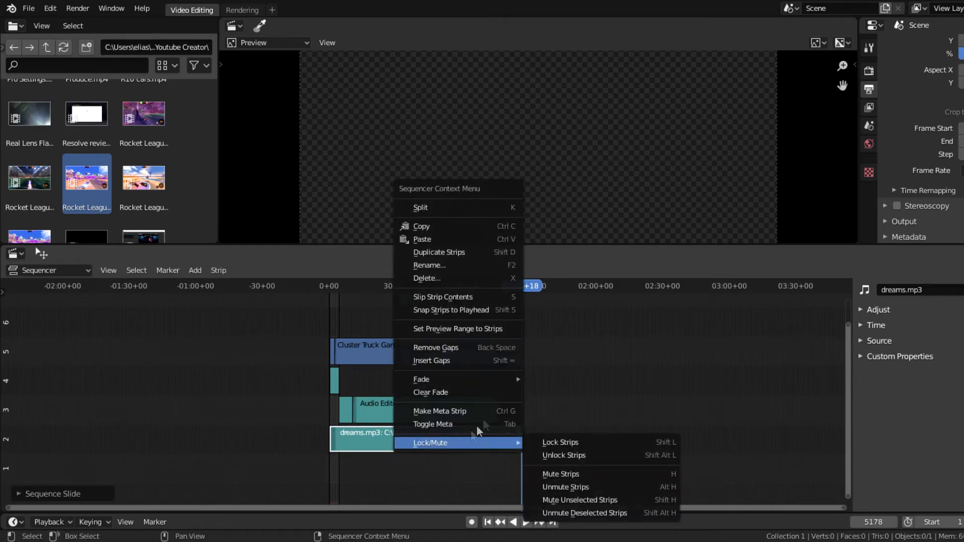
pyautogui.moveTo(421, 379)
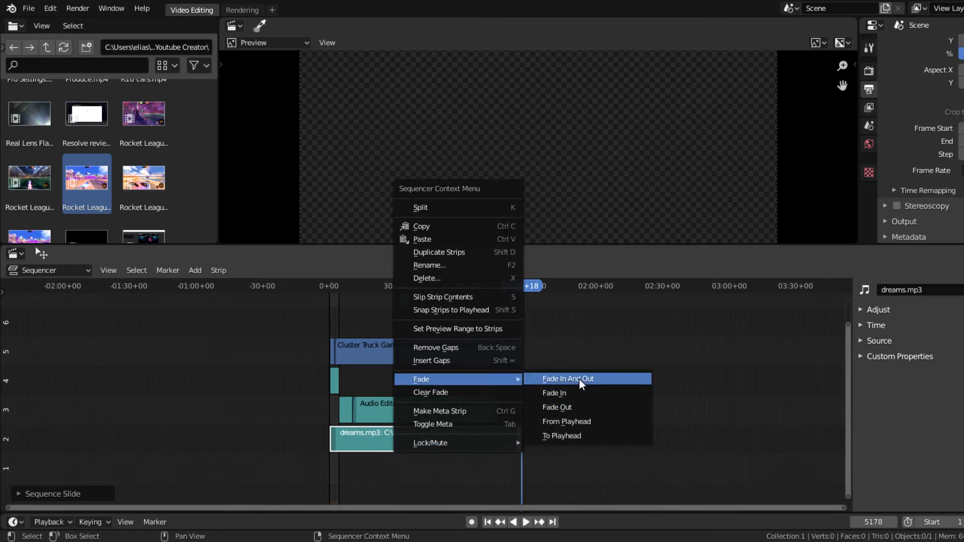
pyautogui.click(566, 379)
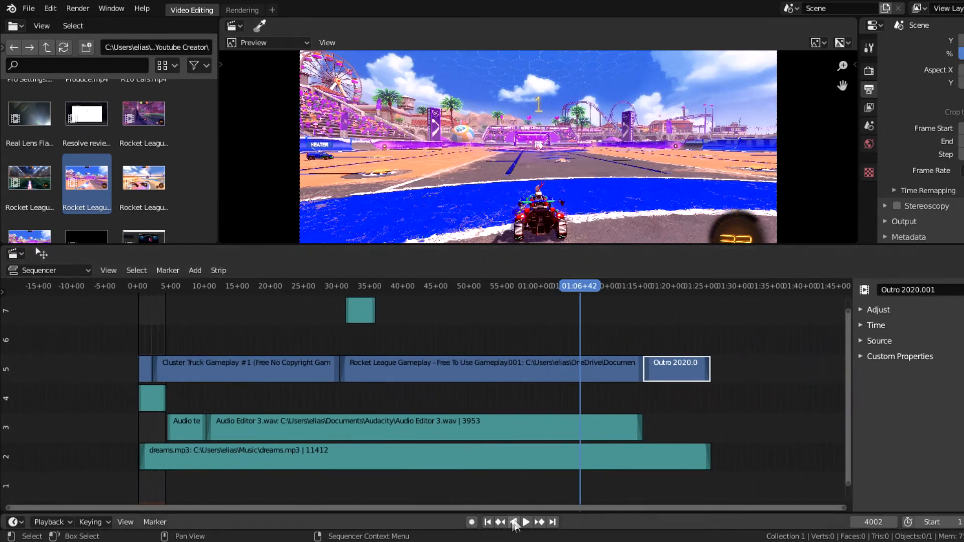
pyautogui.click(513, 523)
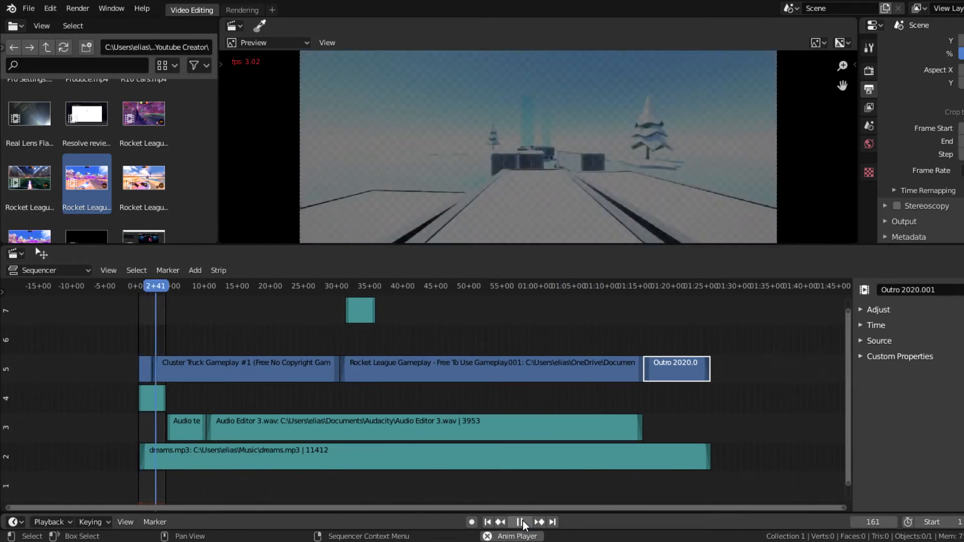
pyautogui.click(526, 522)
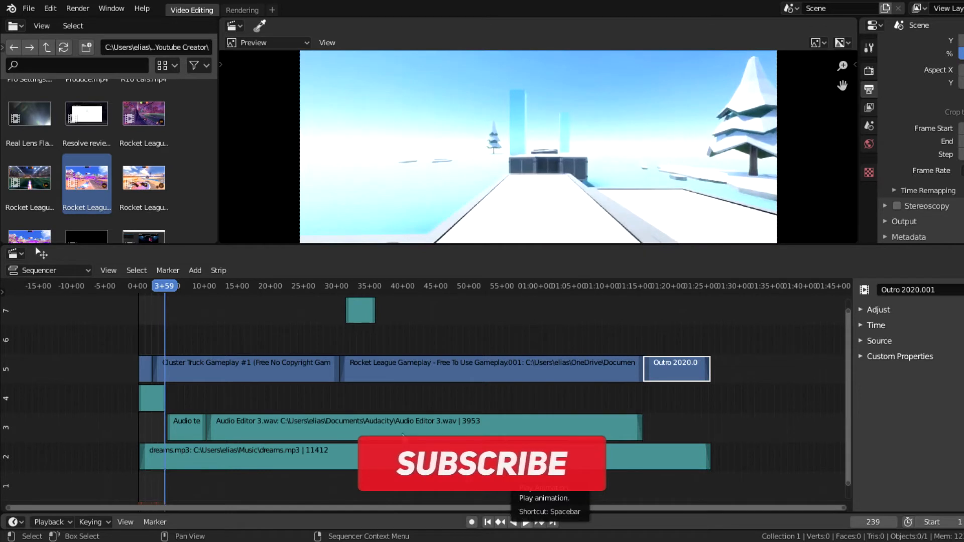
pyautogui.rightClick(246, 450)
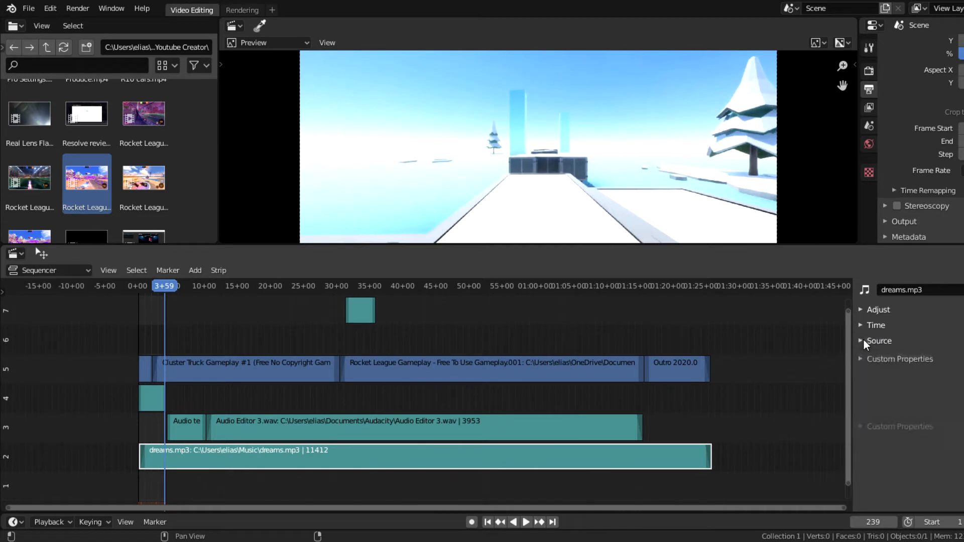
pyautogui.click(878, 309)
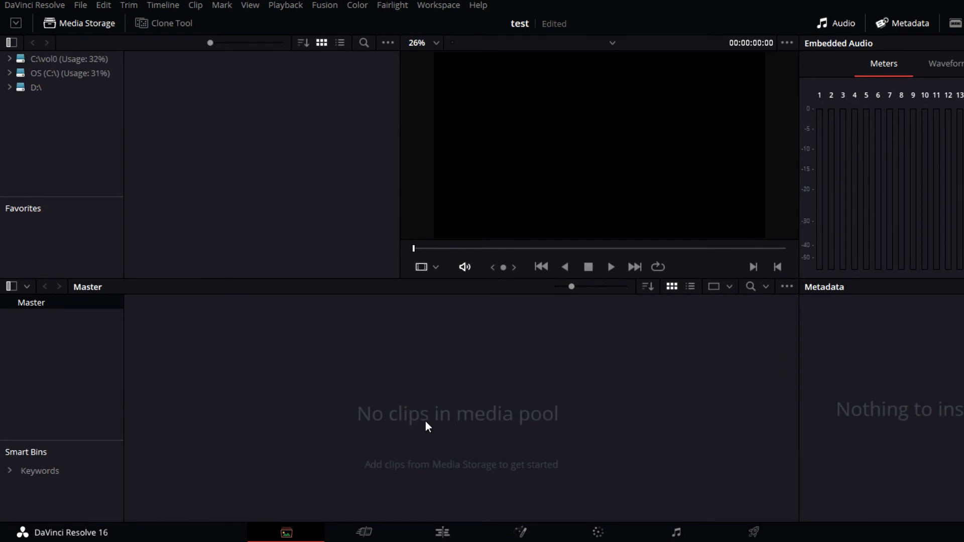
# Switch through the Cut, Edit, Fusion and Color pages of the empty project
pyautogui.click(364, 532)
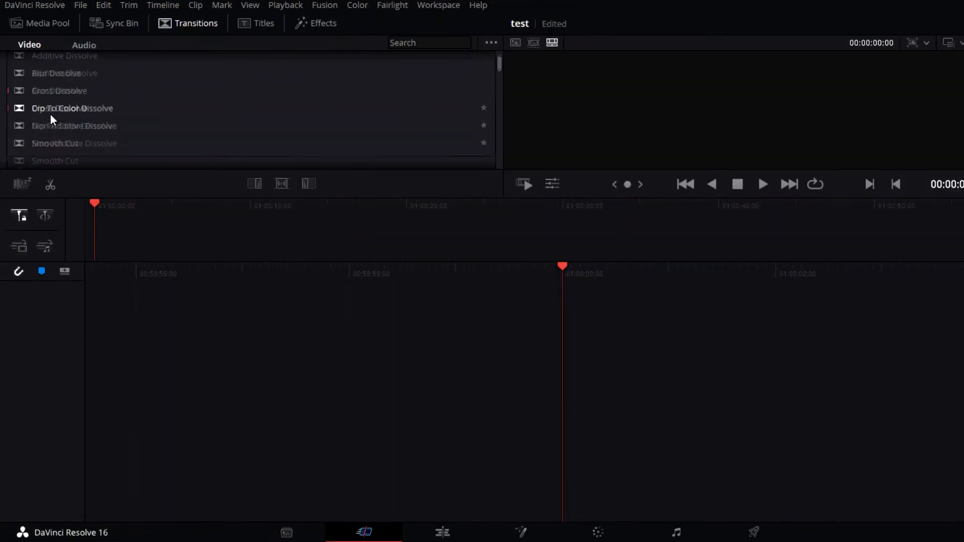
pyautogui.click(443, 533)
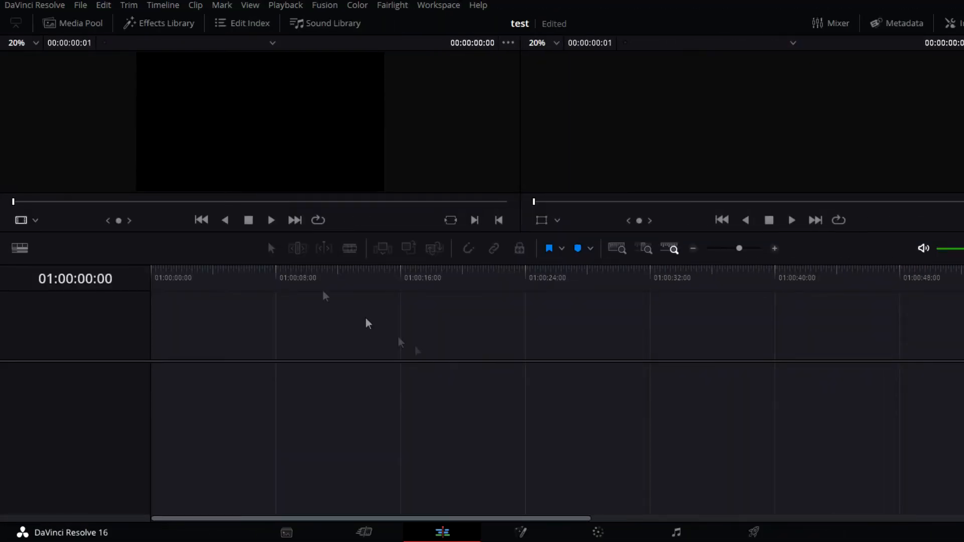
pyautogui.click(519, 533)
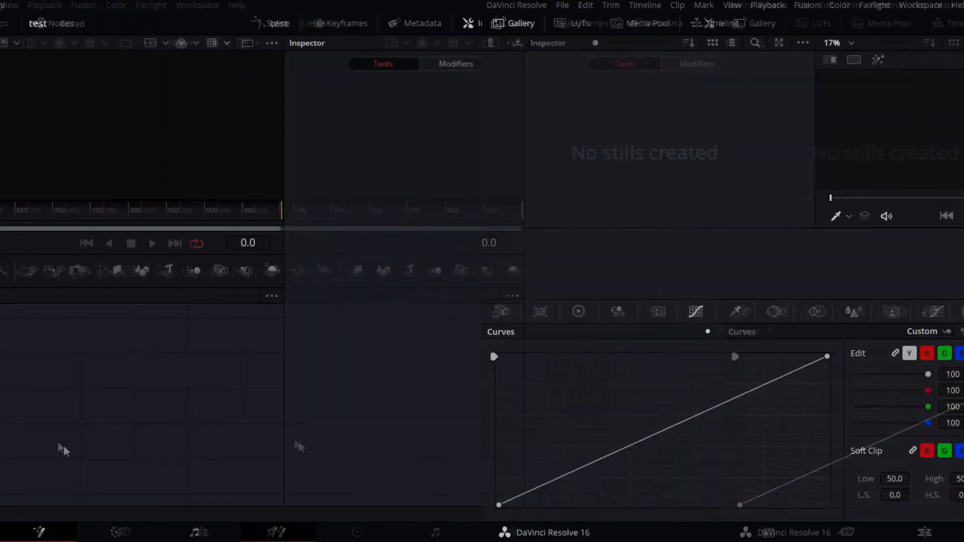
pyautogui.click(676, 532)
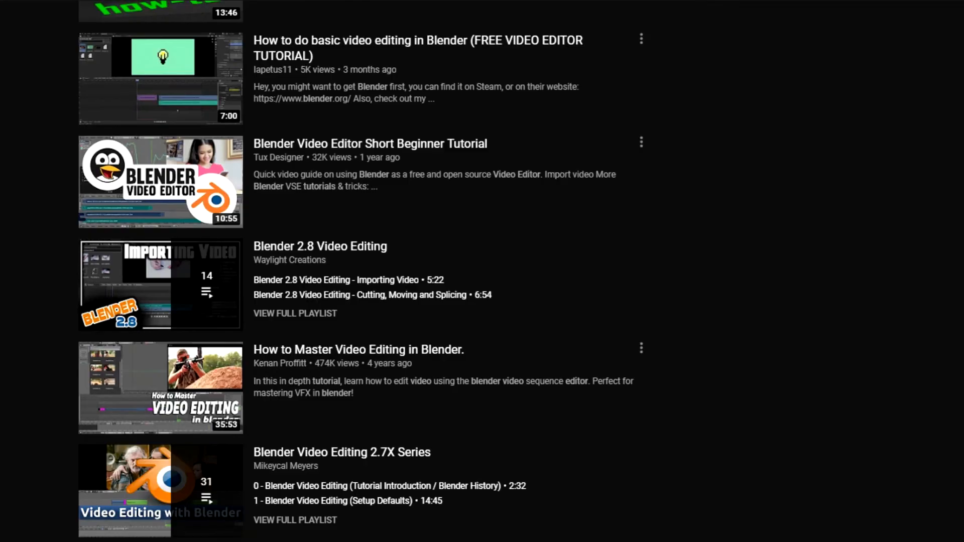
# Scroll down the YouTube results list of Blender video editing tutorials
pyautogui.scroll(-3)
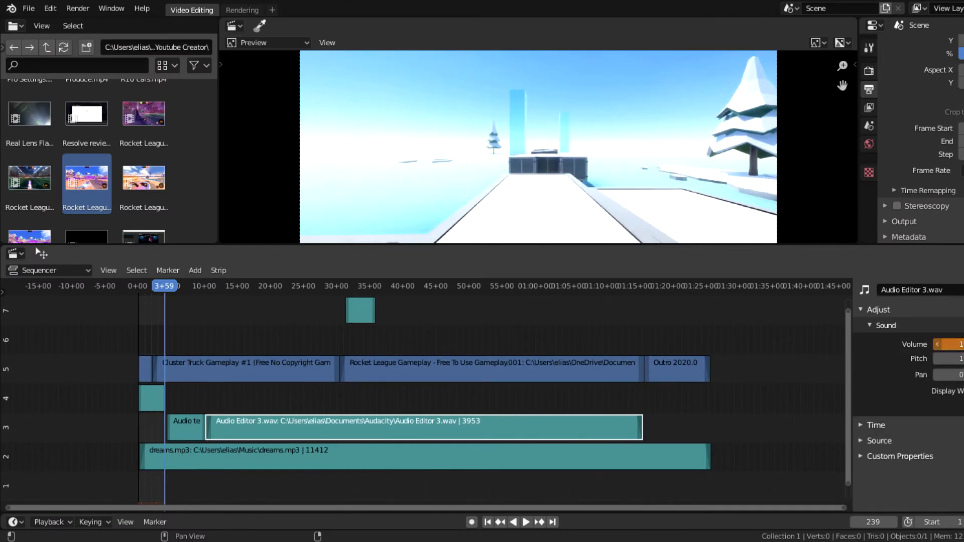
pyautogui.click(867, 309)
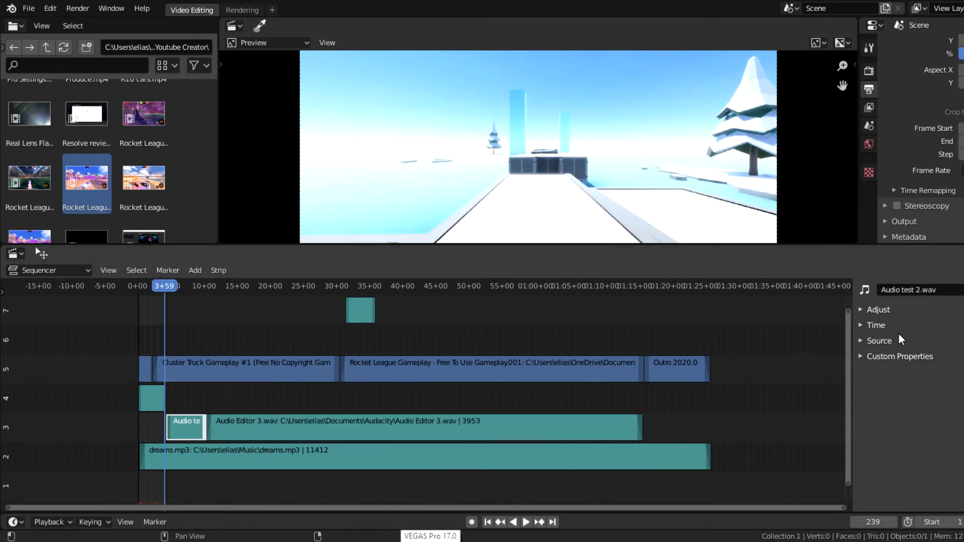
pyautogui.click(877, 310)
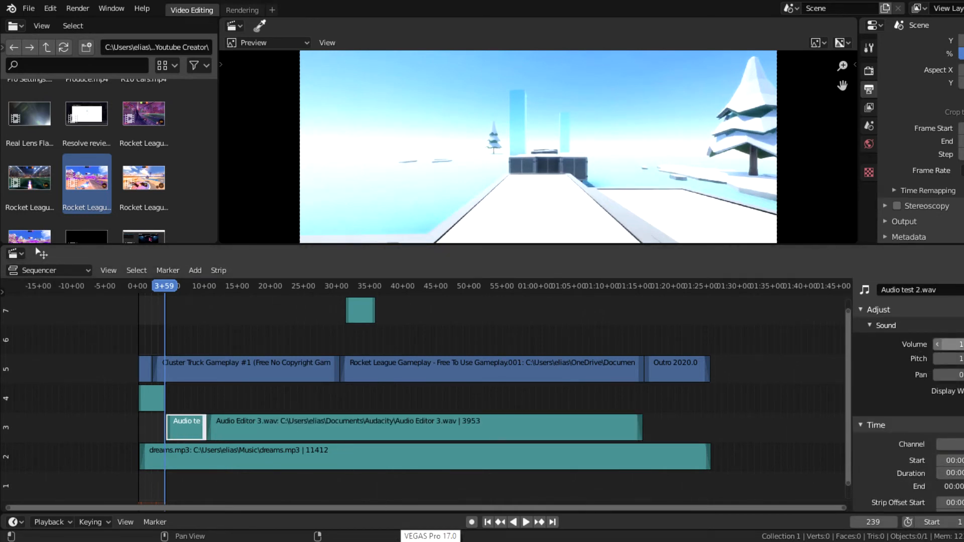
pyautogui.click(872, 325)
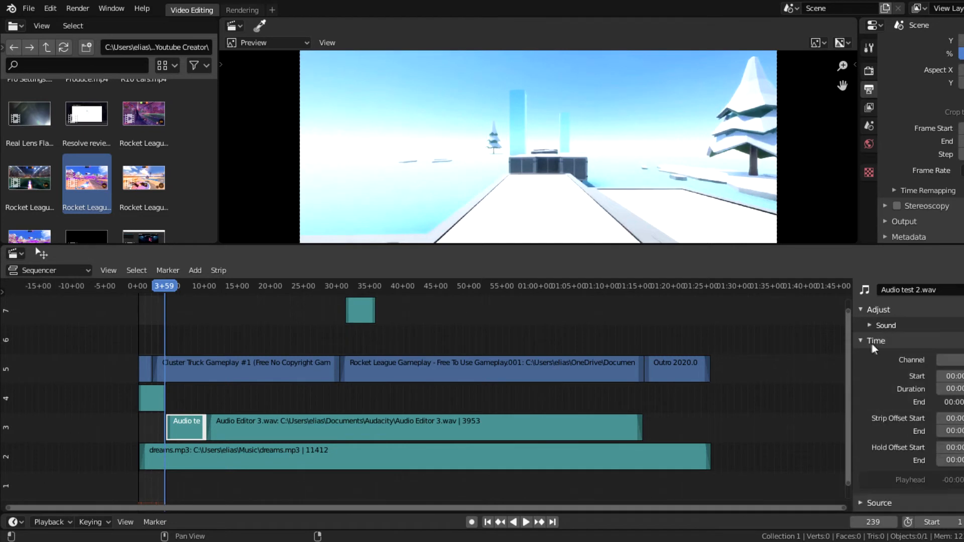
pyautogui.click(676, 368)
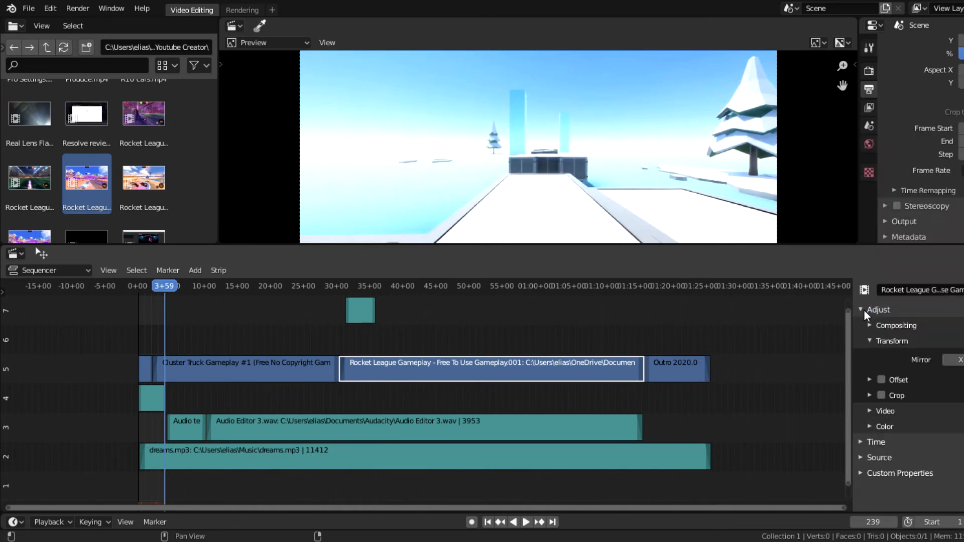
pyautogui.click(878, 309)
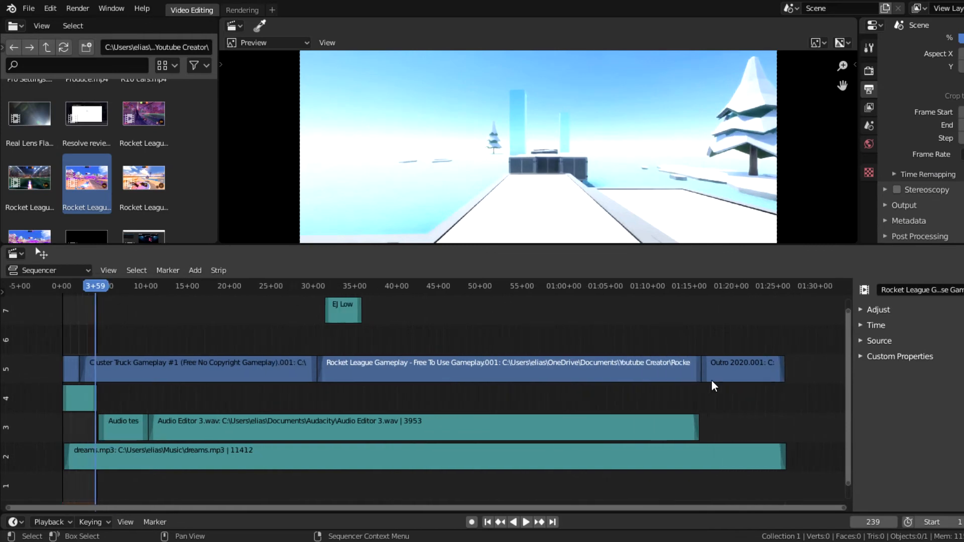
pyautogui.click(525, 522)
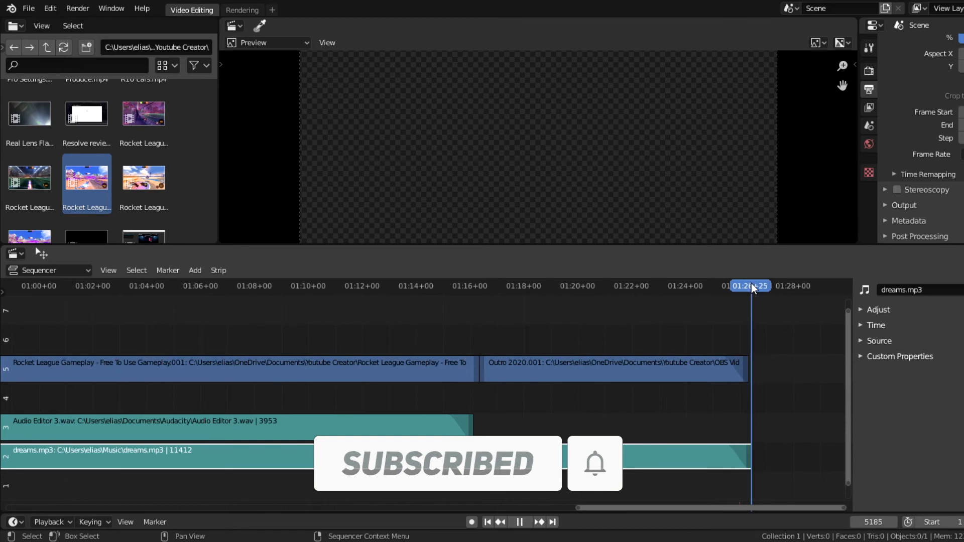
pyautogui.click(876, 325)
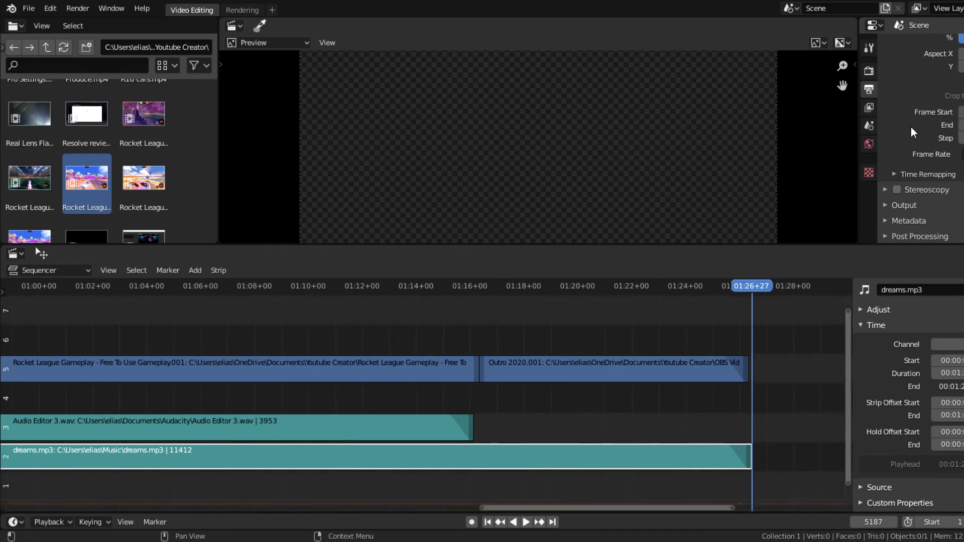
pyautogui.scroll(-3)
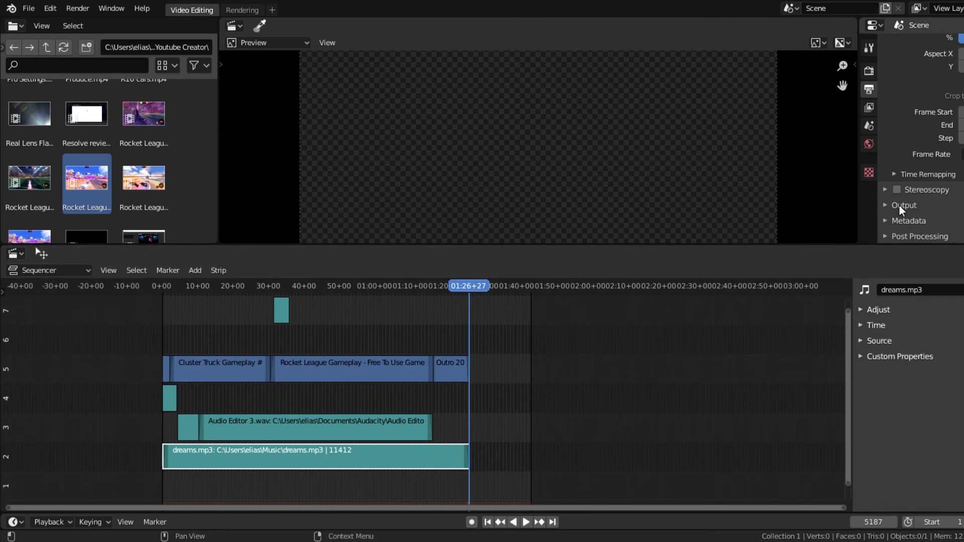
# Review the Output file settings, then start Render Animation for the whole sequence
pyautogui.click(953, 171)
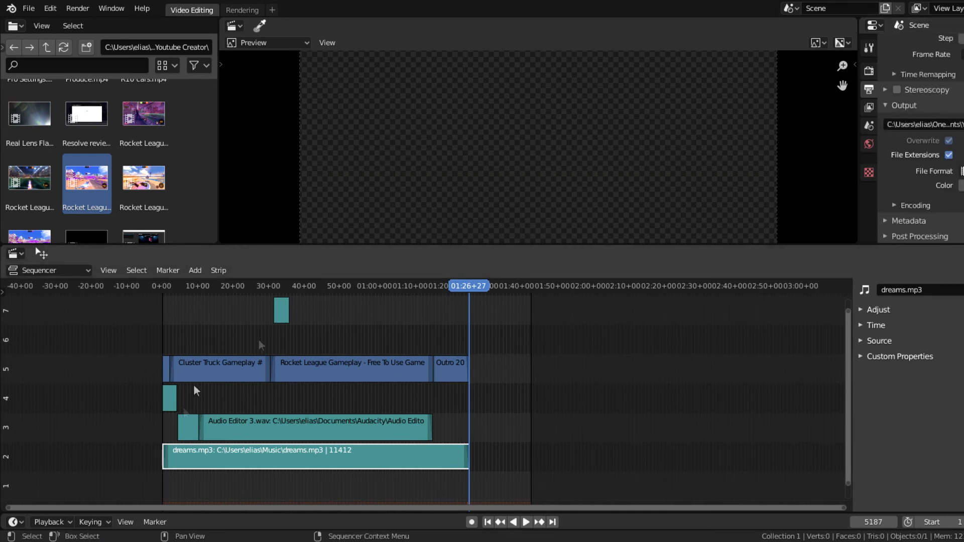
pyautogui.click(78, 8)
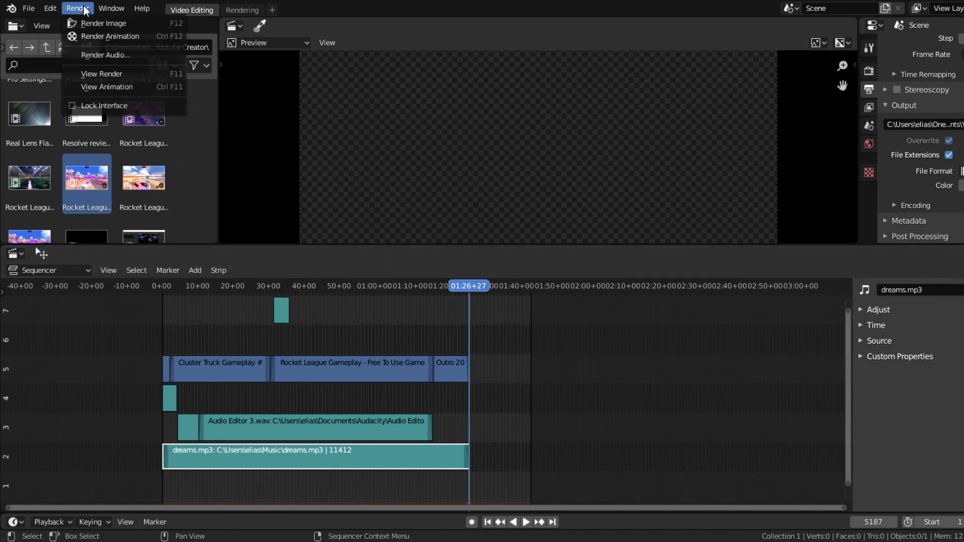
pyautogui.moveTo(110, 37)
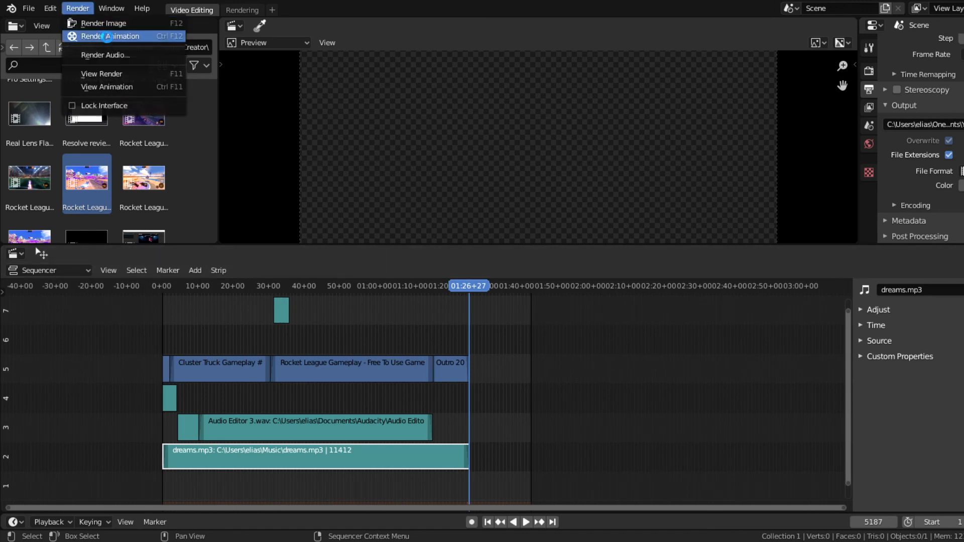
pyautogui.click(108, 37)
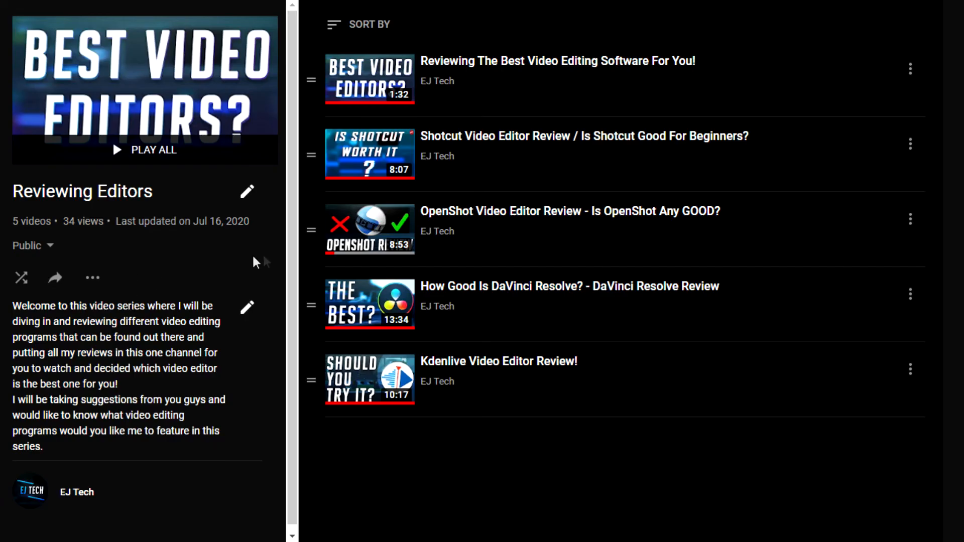
pyautogui.moveTo(486, 253)
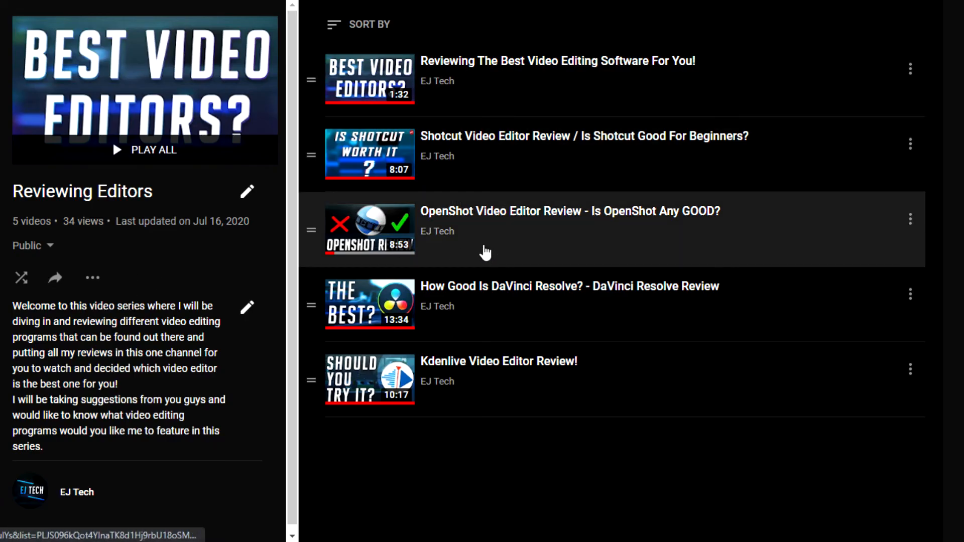
pyautogui.moveTo(447, 533)
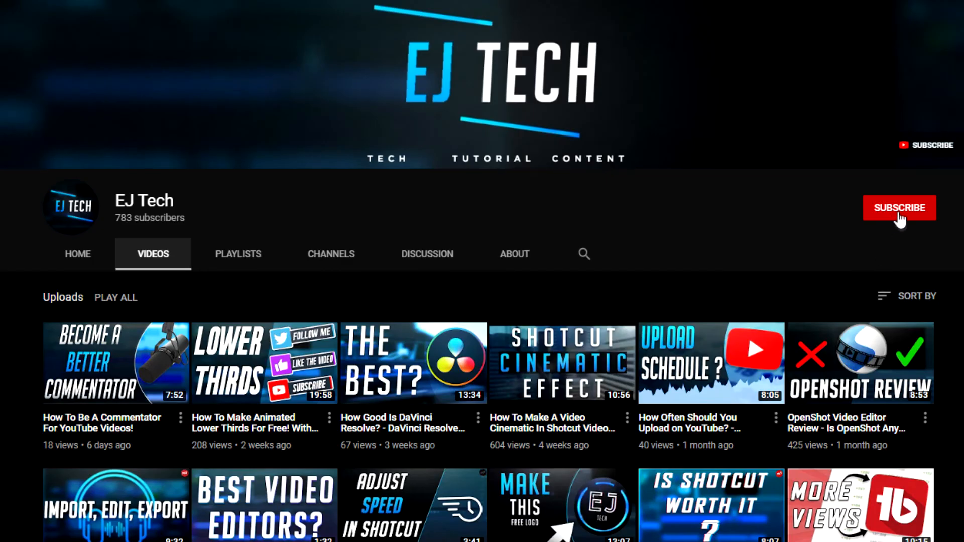
pyautogui.moveTo(898, 218)
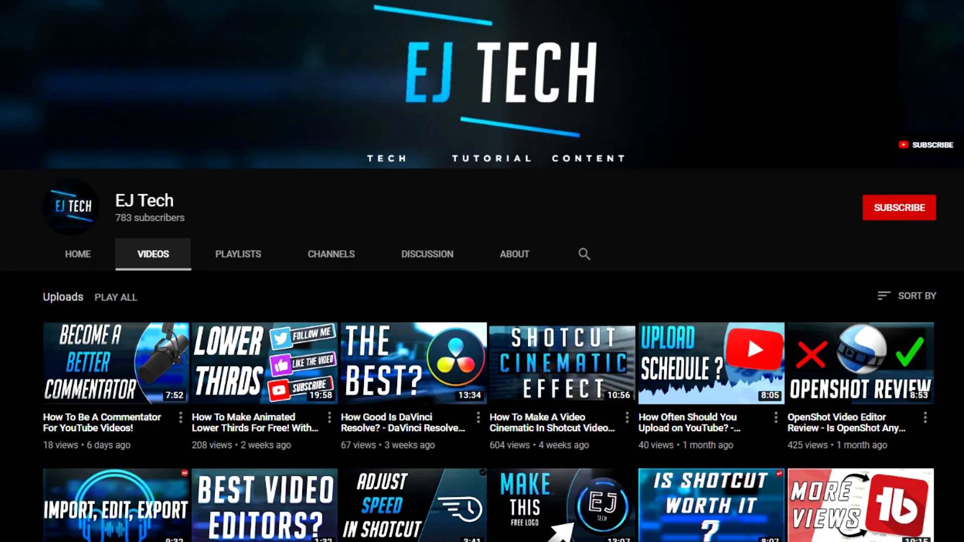
# Scroll down through the EJ Tech channel's uploaded videos
pyautogui.scroll(-3)
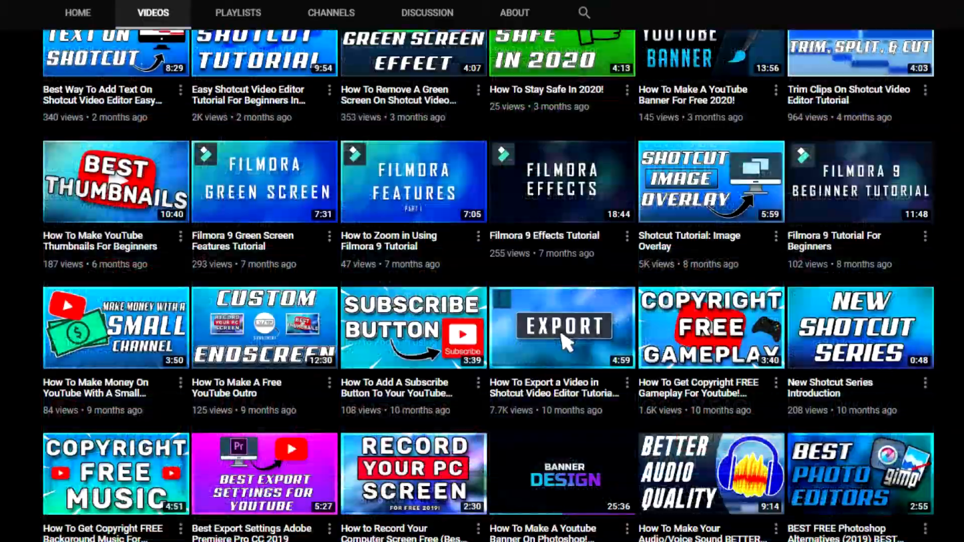
pyautogui.scroll(-3)
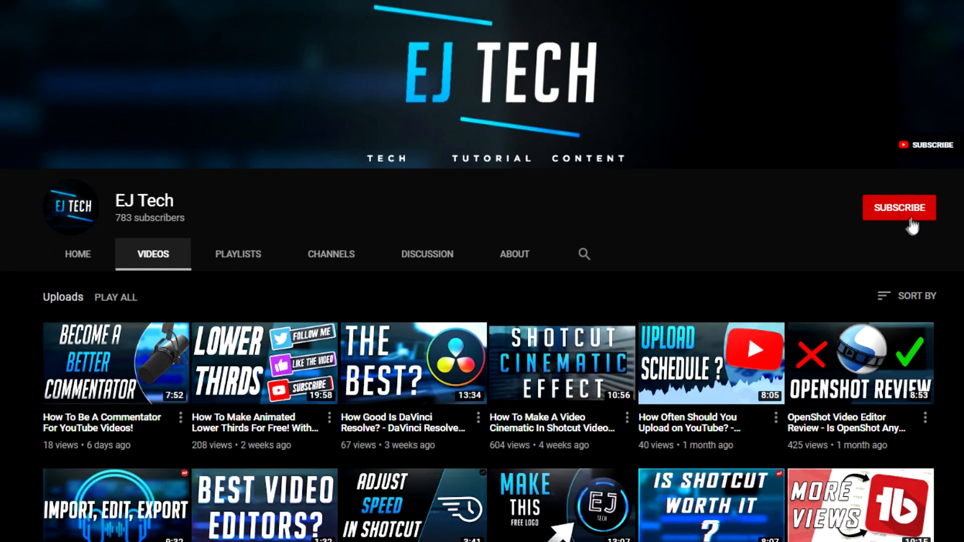
pyautogui.moveTo(904, 221)
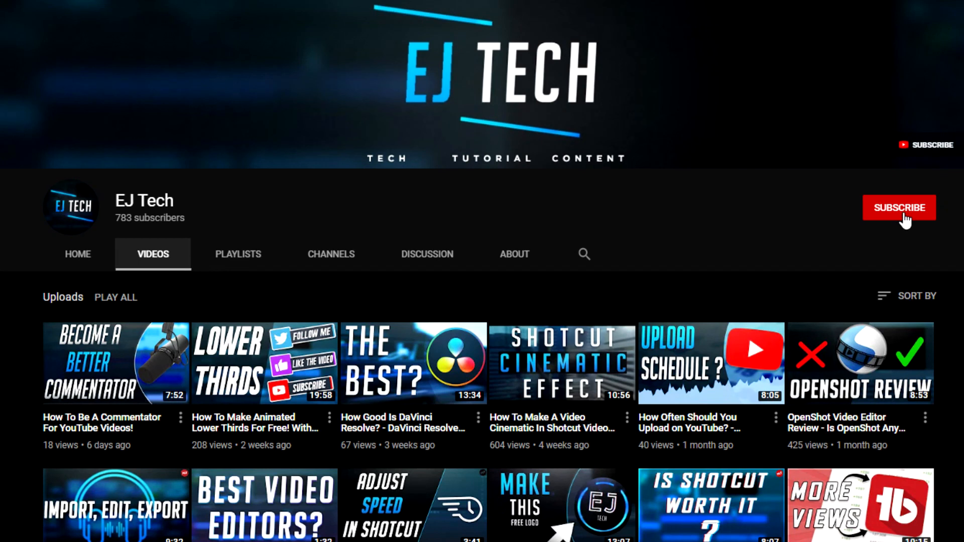